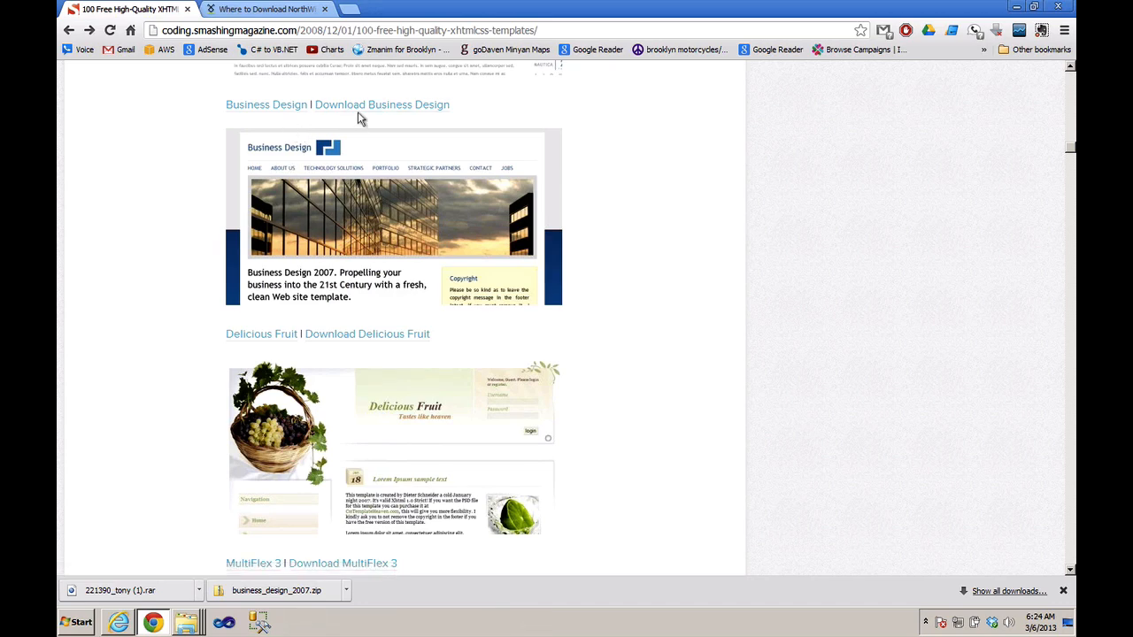
mouse_move(382, 105)
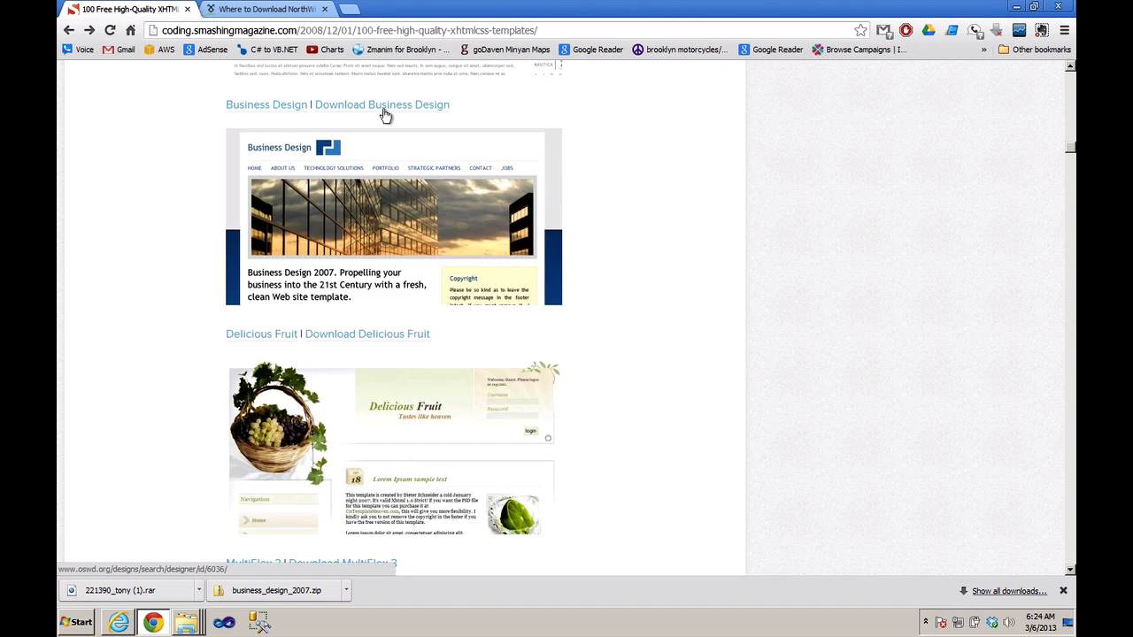
Download the Business Design template zip and save it to the Downloads folder
click(382, 105)
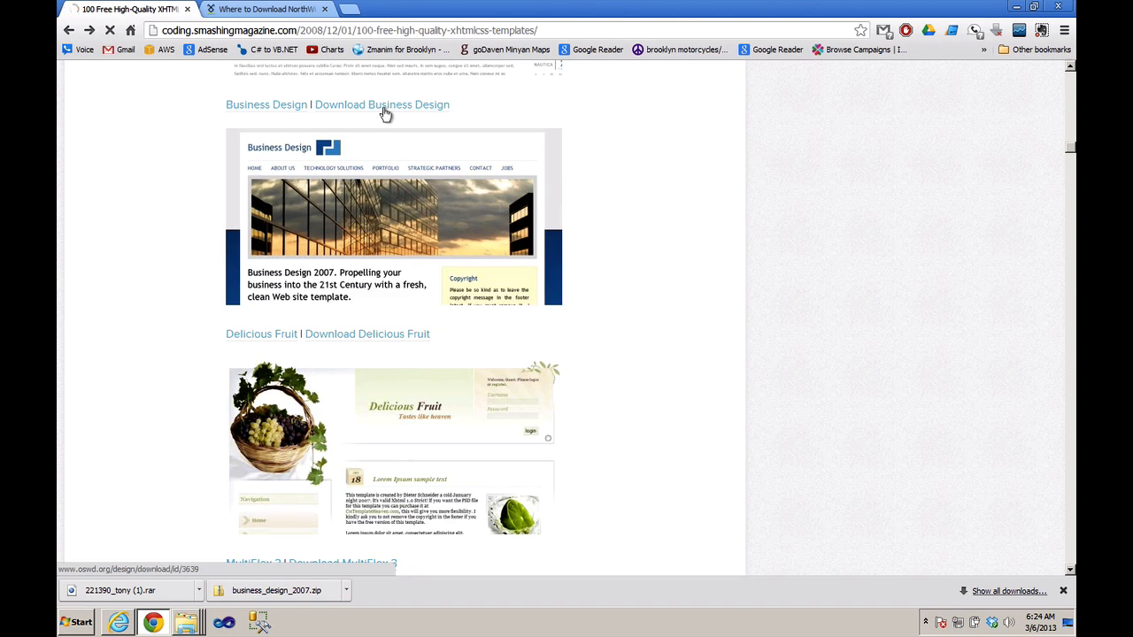
click(383, 105)
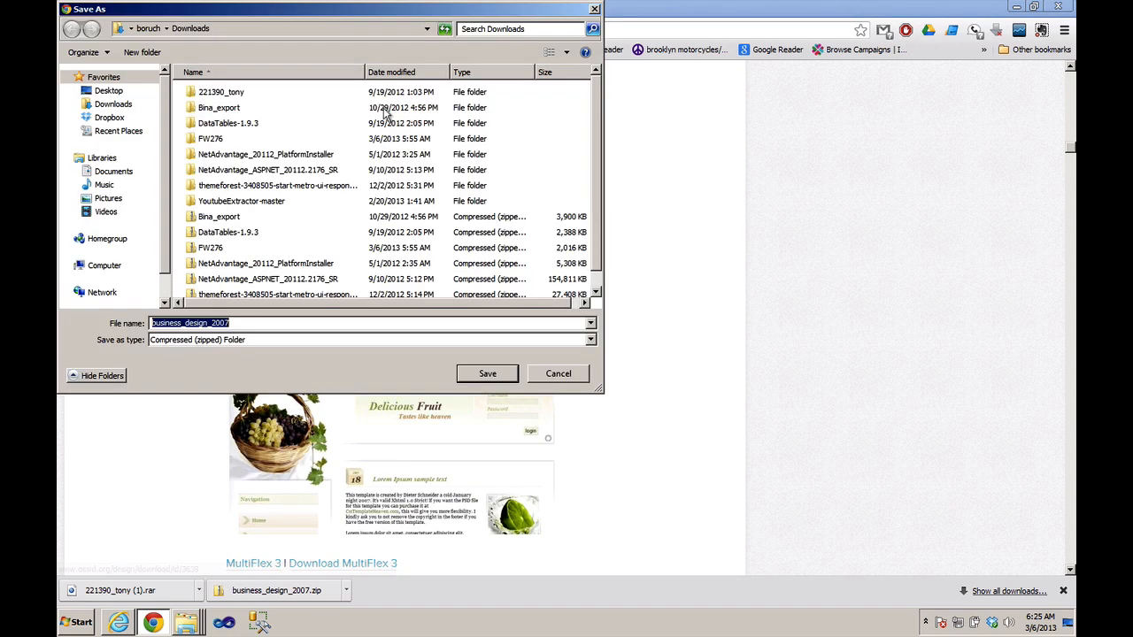
click(104, 265)
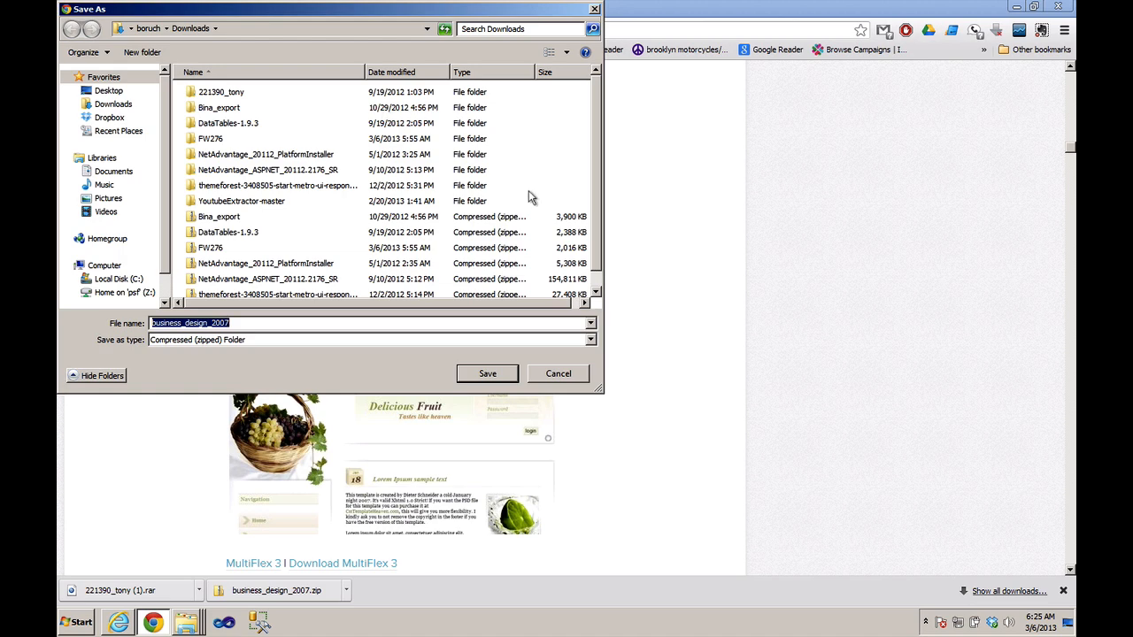
mouse_move(452, 366)
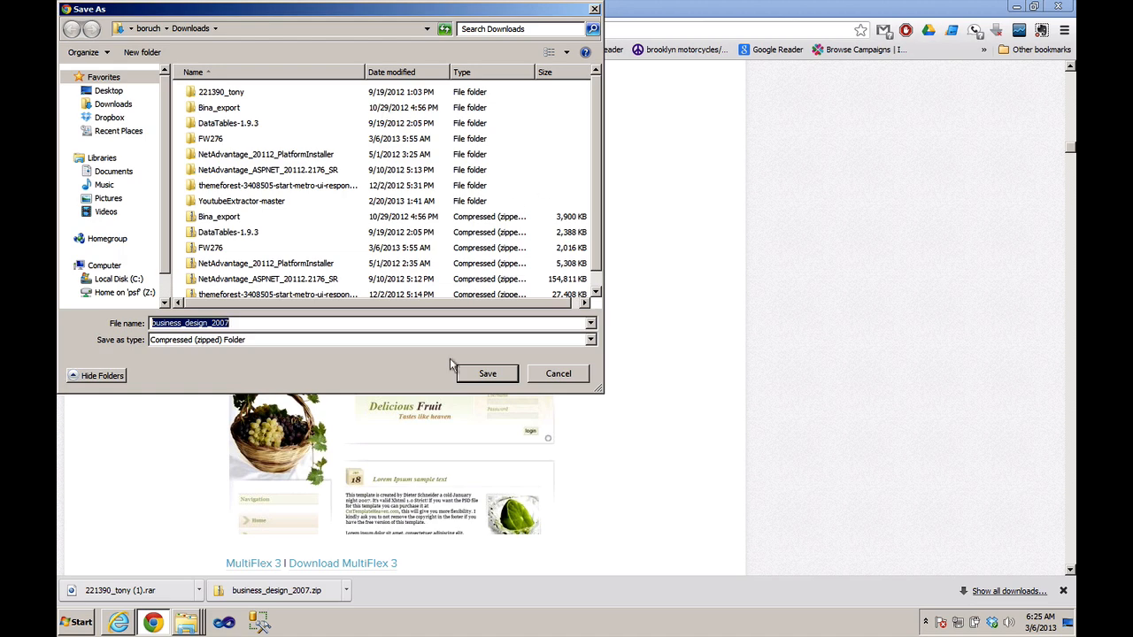
click(486, 373)
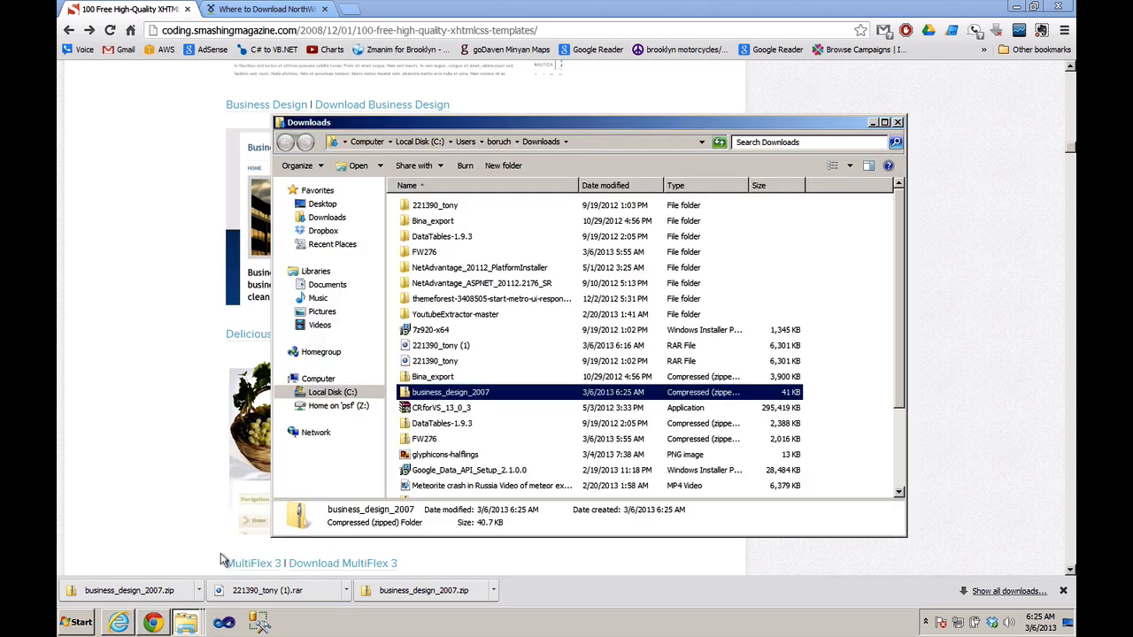
mouse_move(441, 398)
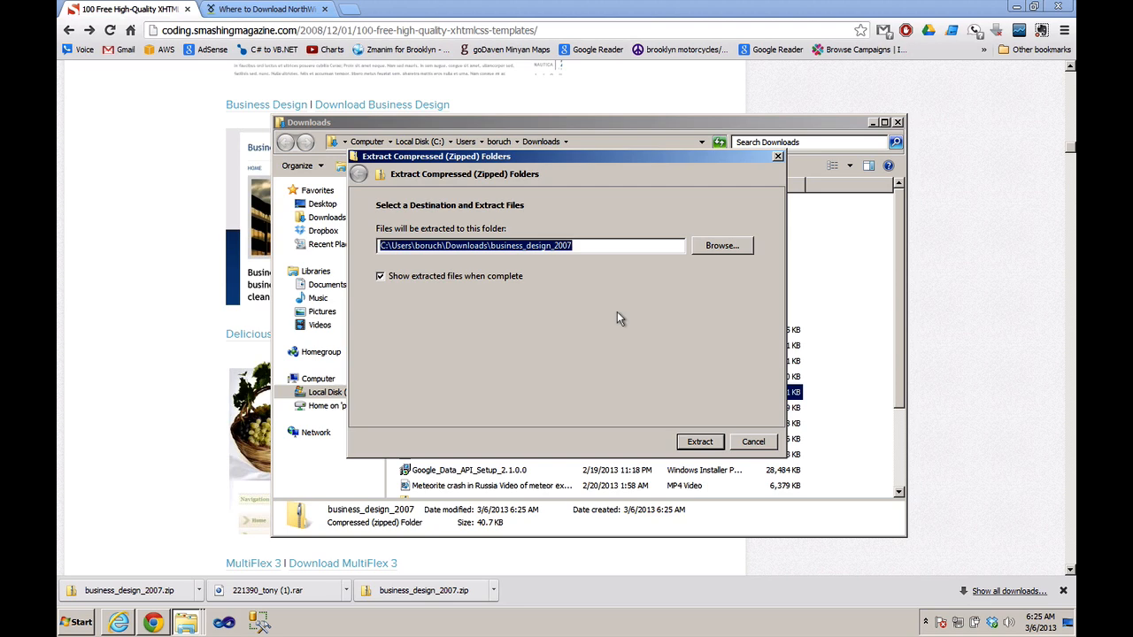
Extract business_design_2007.zip, open the extracted folder, and bring up actions for index
click(698, 441)
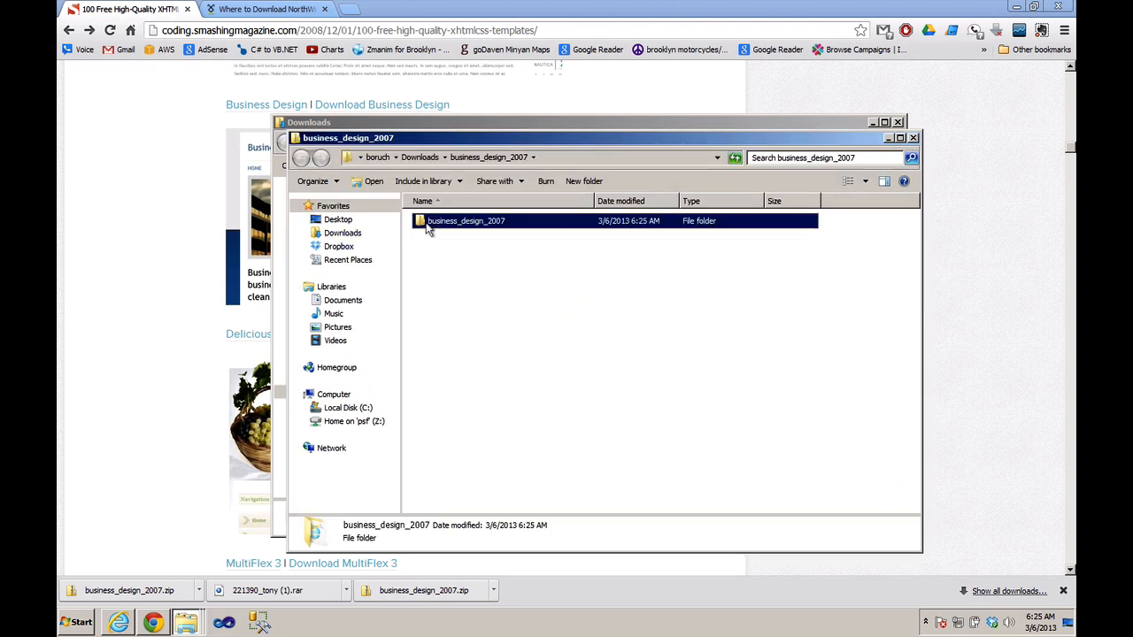
double_click(466, 221)
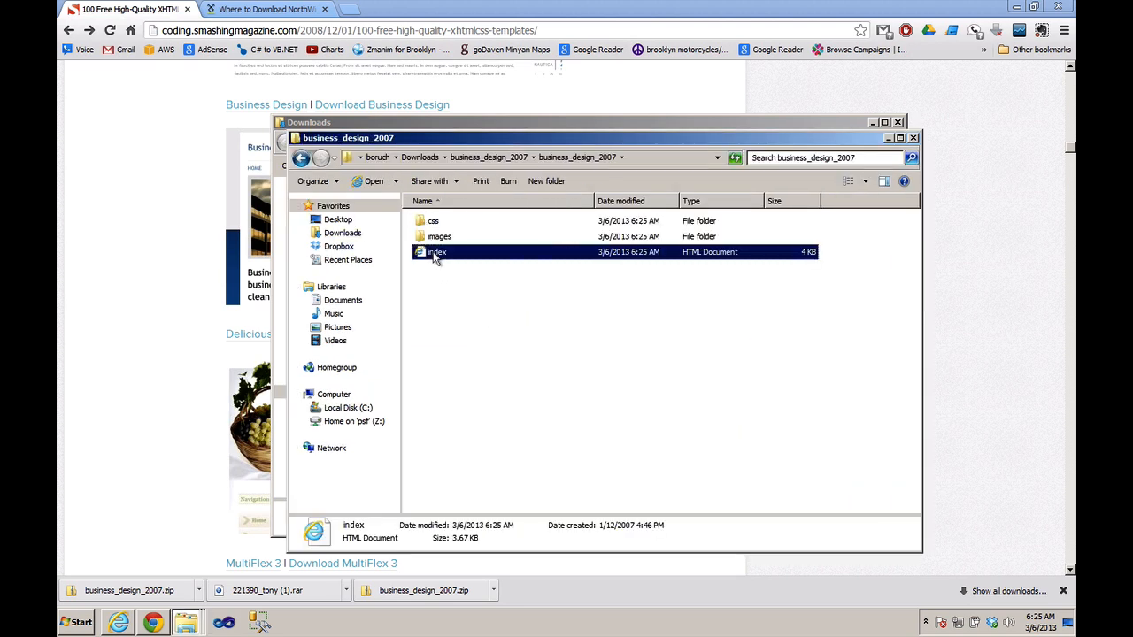
right_click(435, 251)
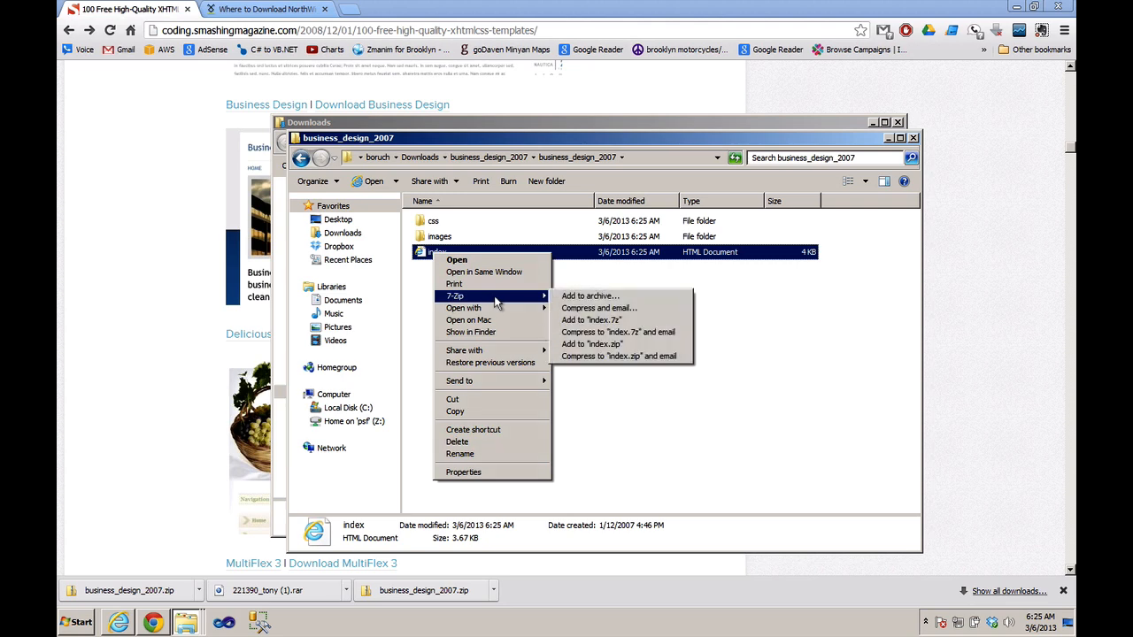
View the template's index page in Chrome and inspect its main heading
click(457, 259)
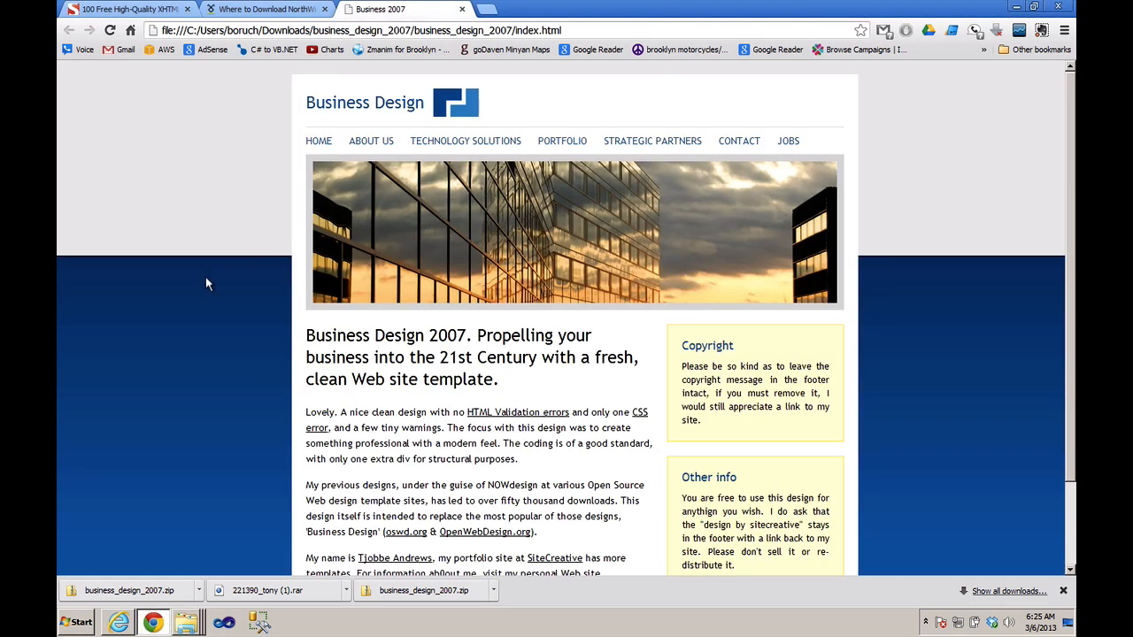
scroll(down, 3)
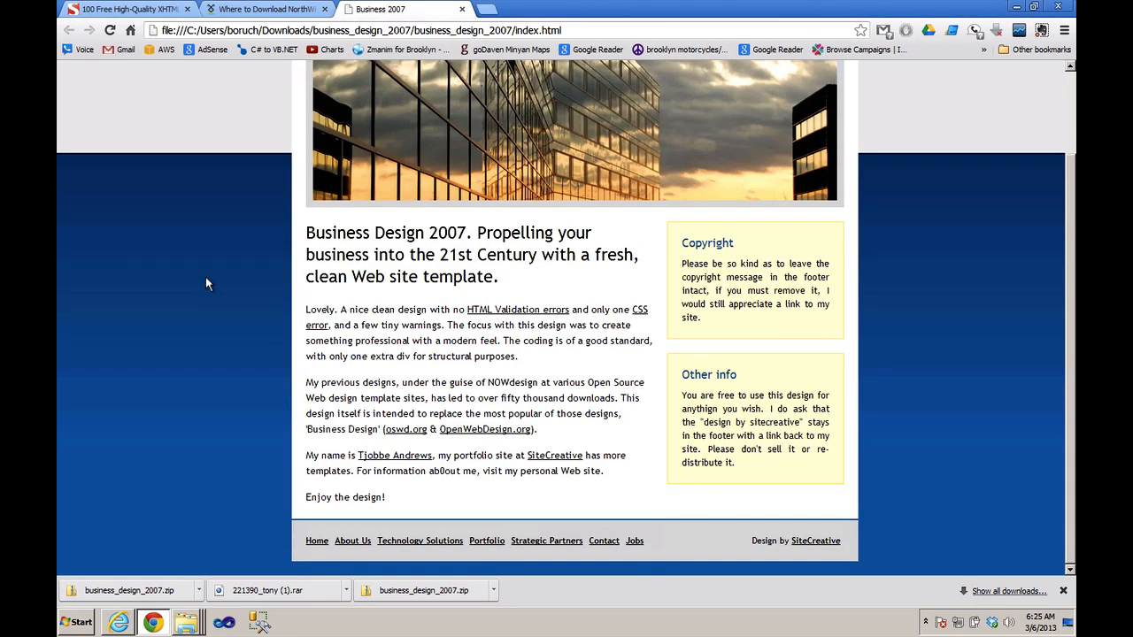
mouse_move(301, 232)
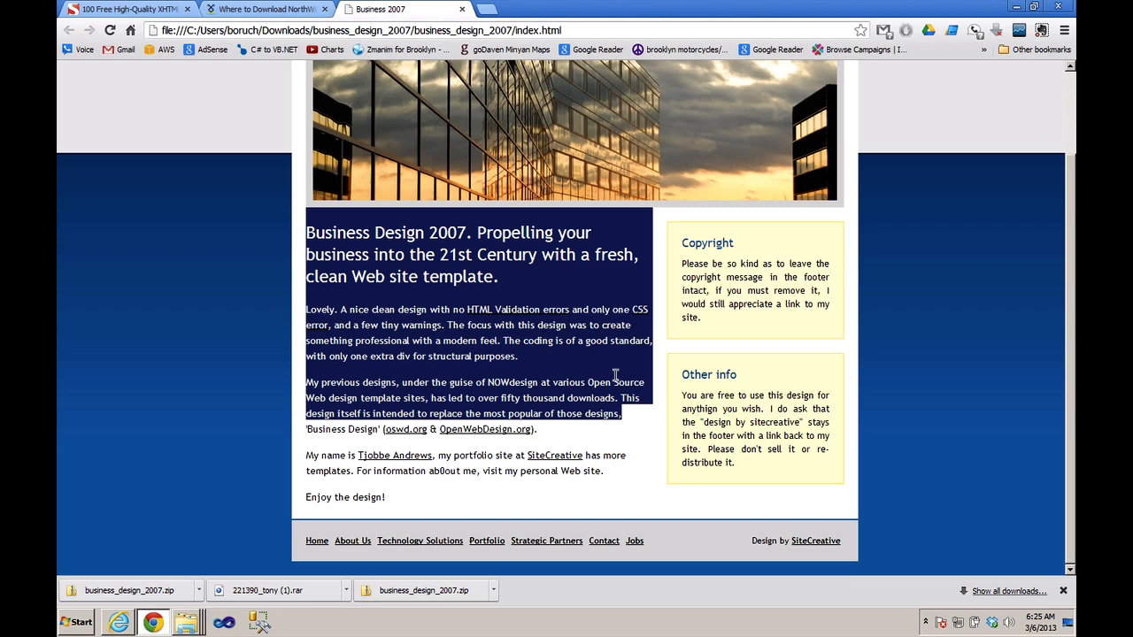
scroll(up, 3)
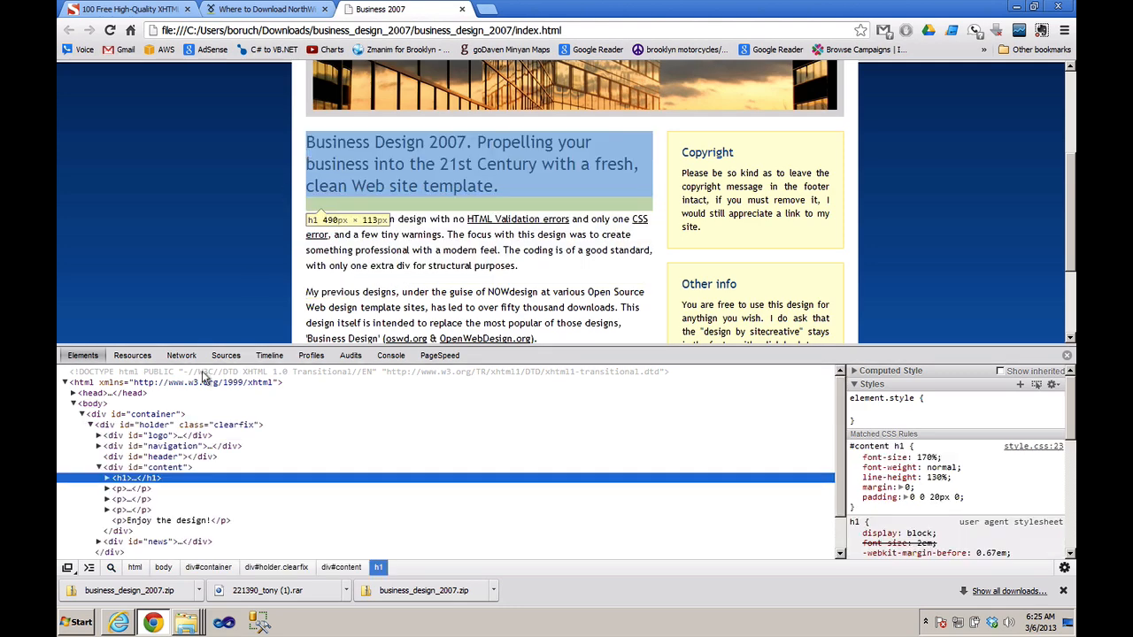
click(151, 468)
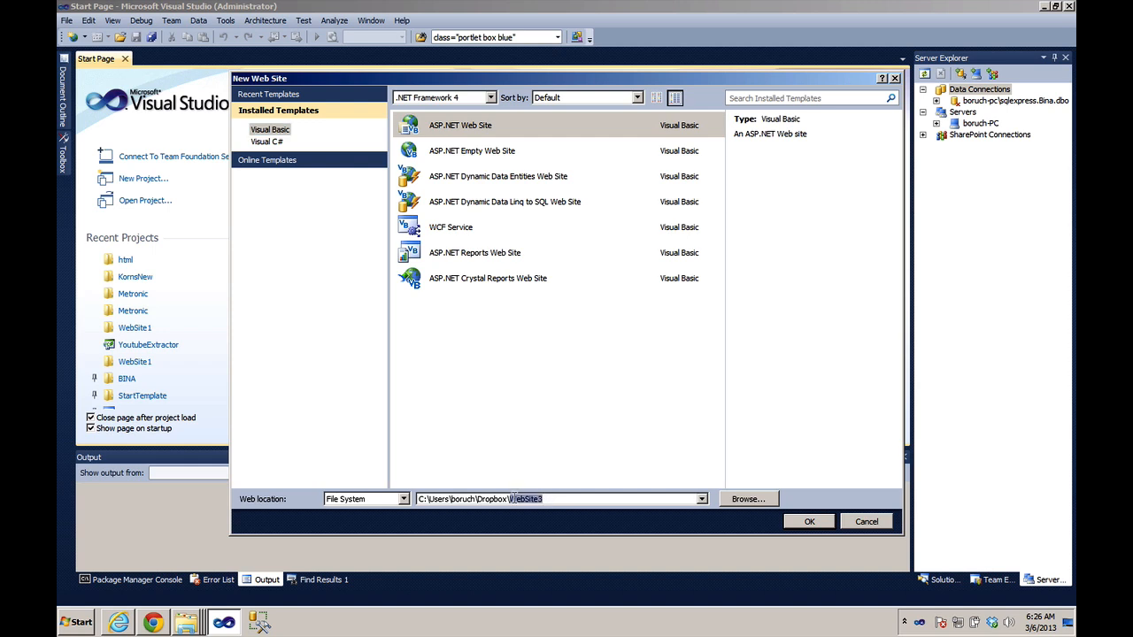
Create the htmltemplate ASP.NET web site and add the template's css, images and index files
text(htmlItem)
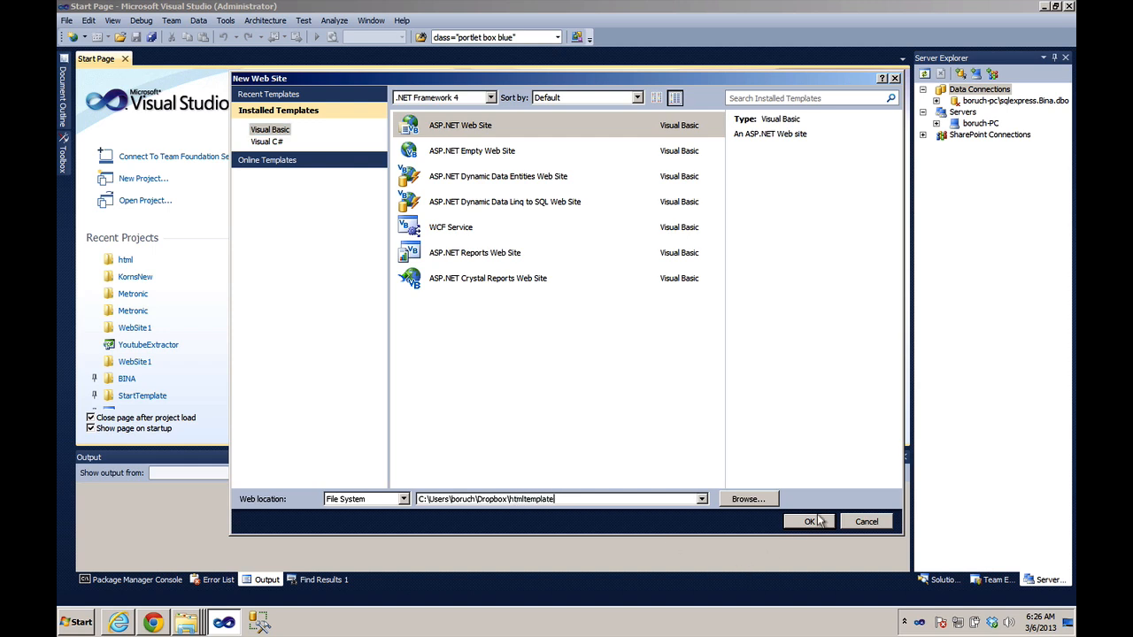
click(808, 522)
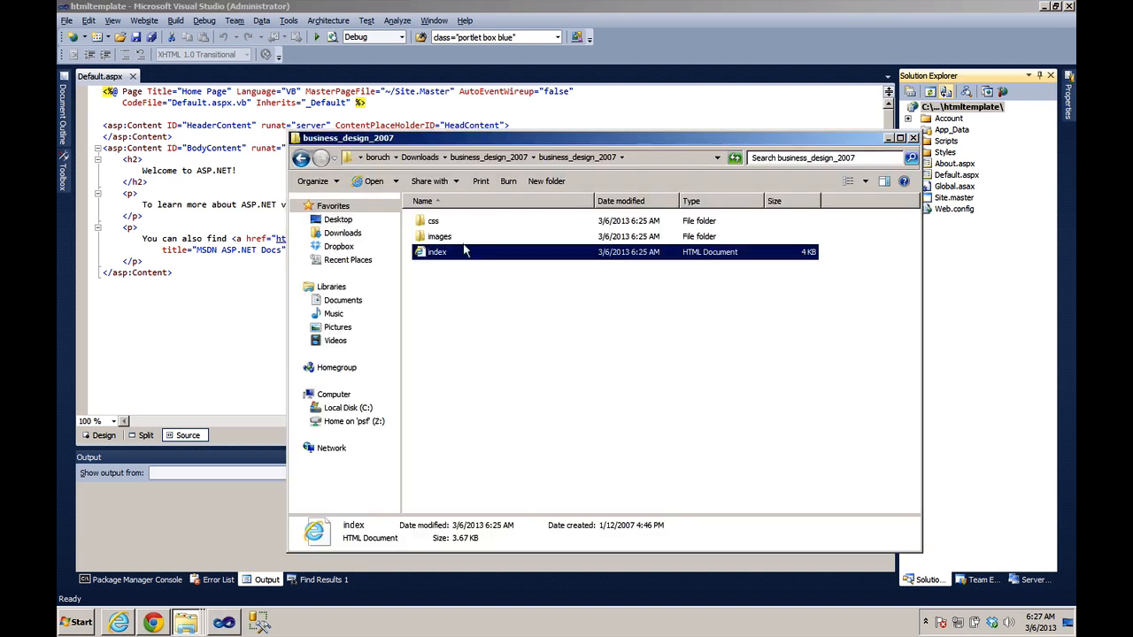
key(ctrl+a)
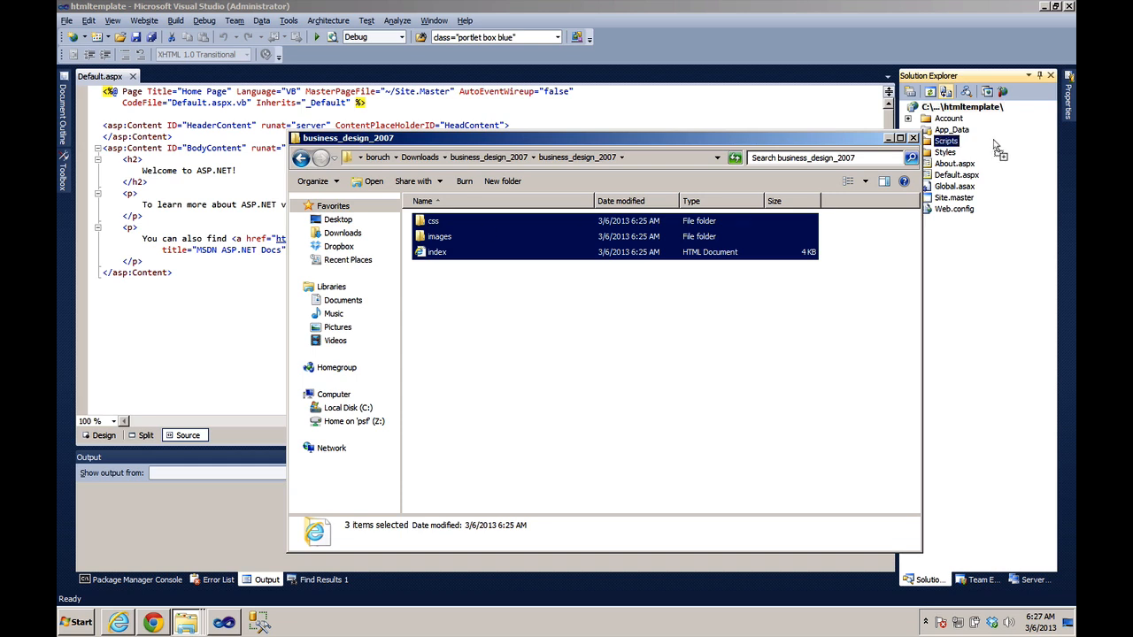
click(913, 137)
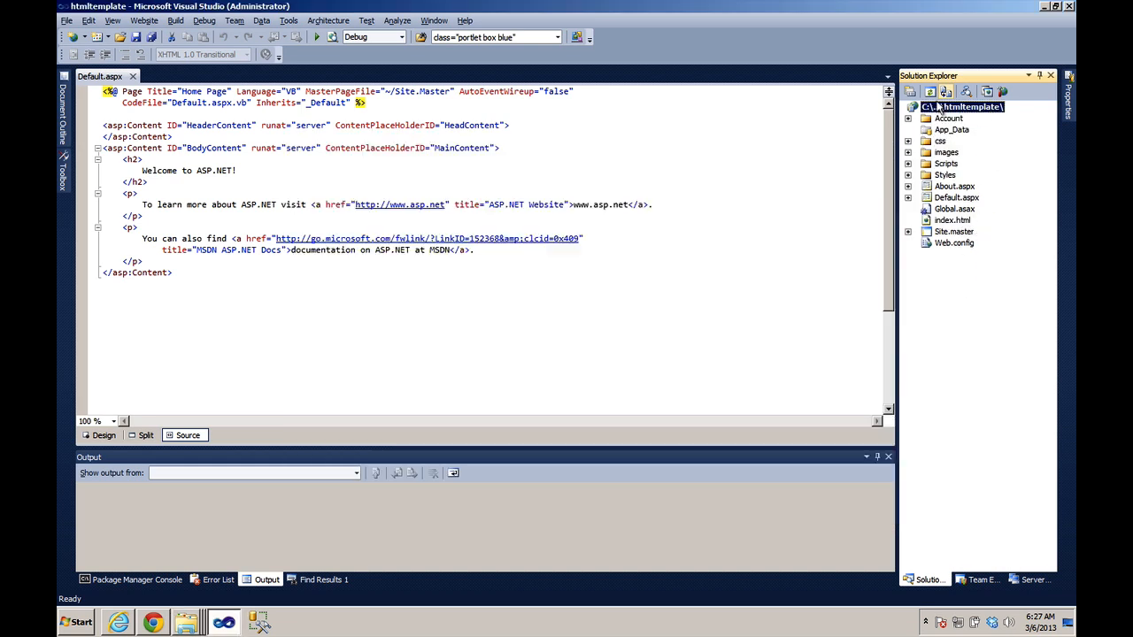
Add a new master page, MasterPage.master, to the site
right_click(965, 106)
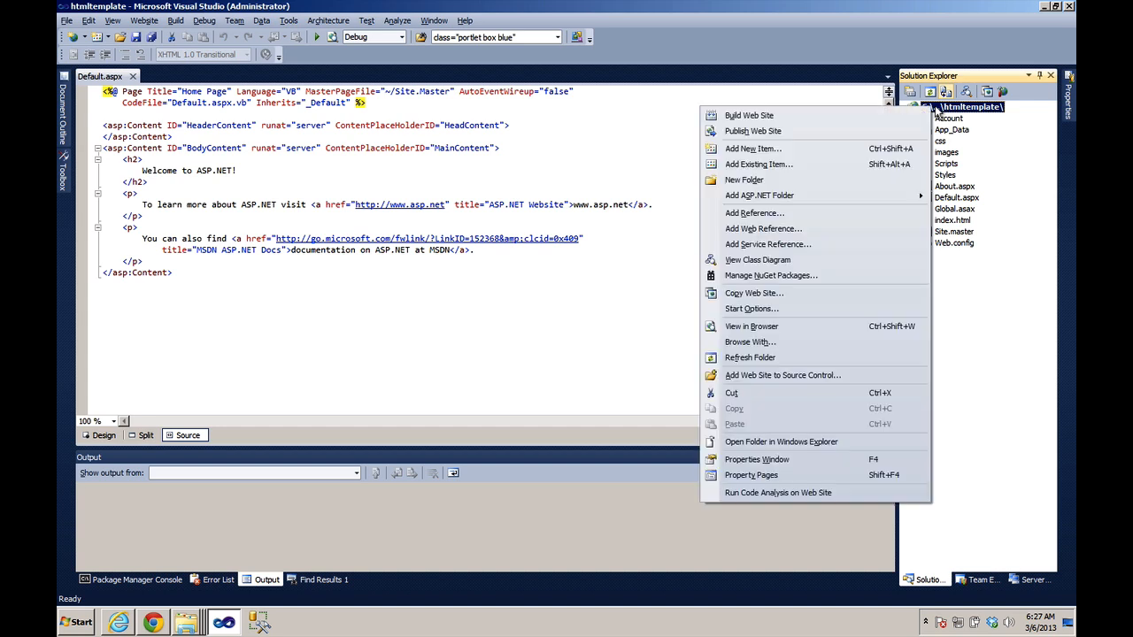
click(753, 147)
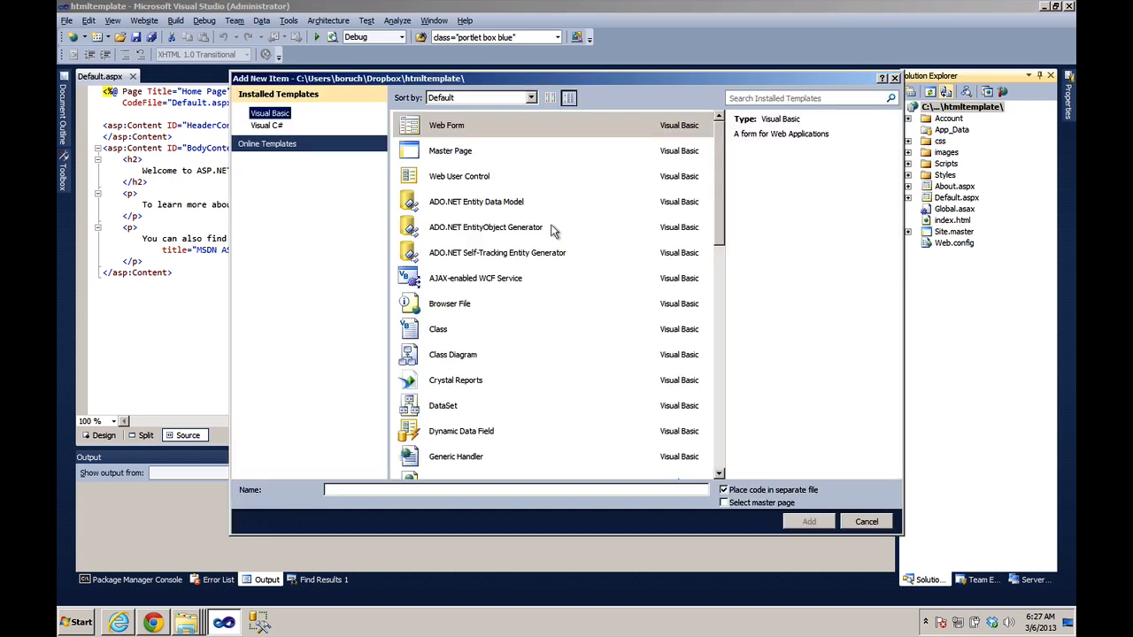
click(450, 150)
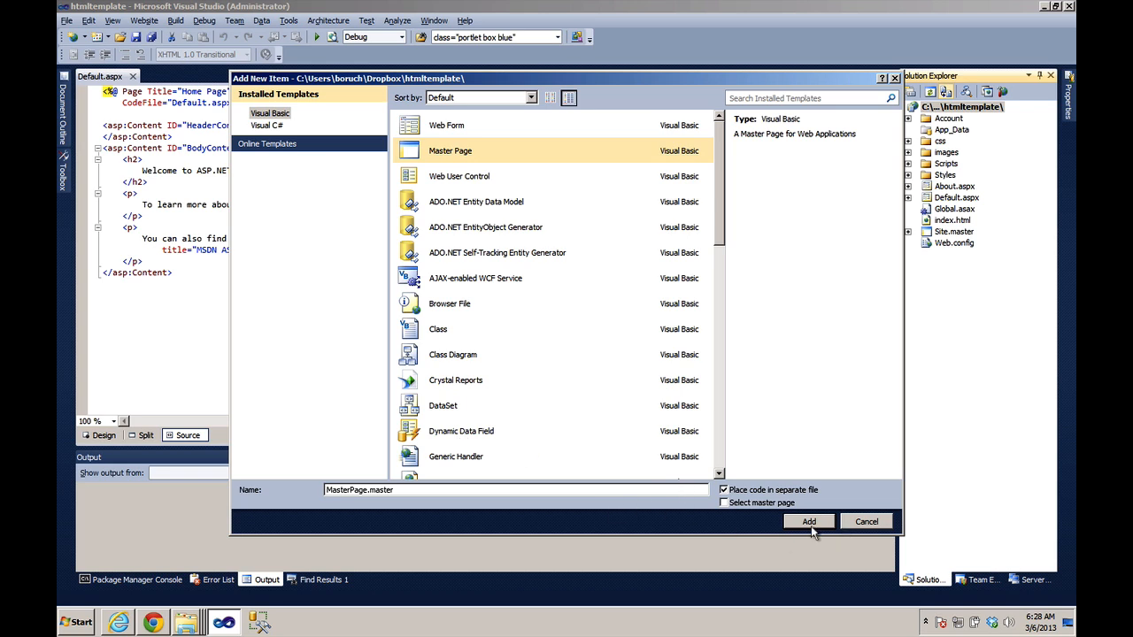
click(808, 521)
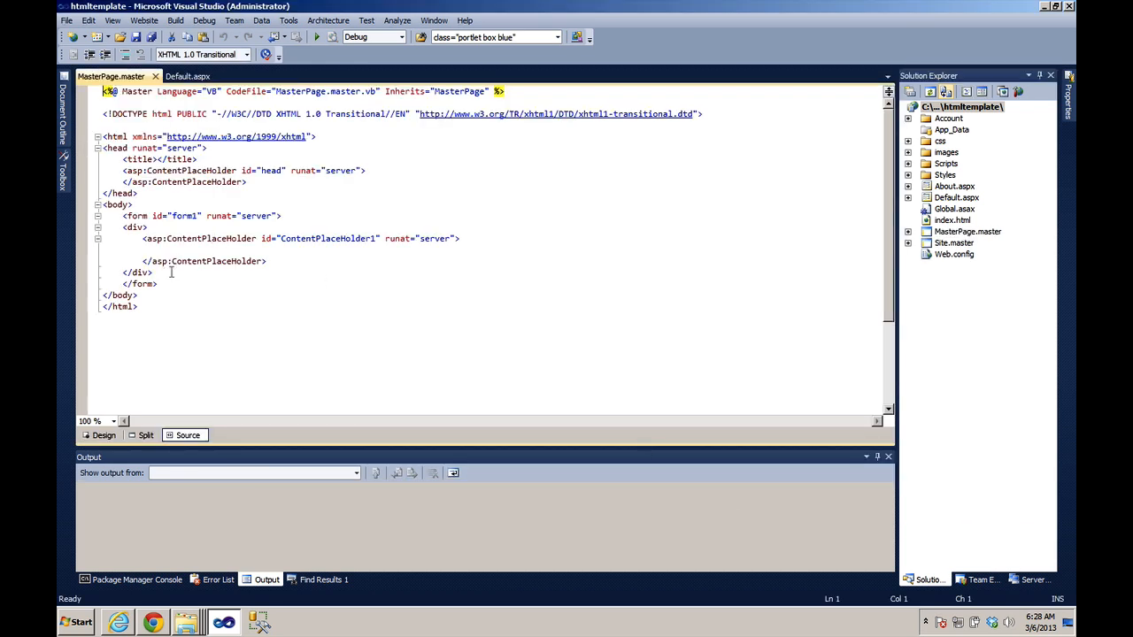
Open index.html and select the welcome text inside the content div
click(953, 220)
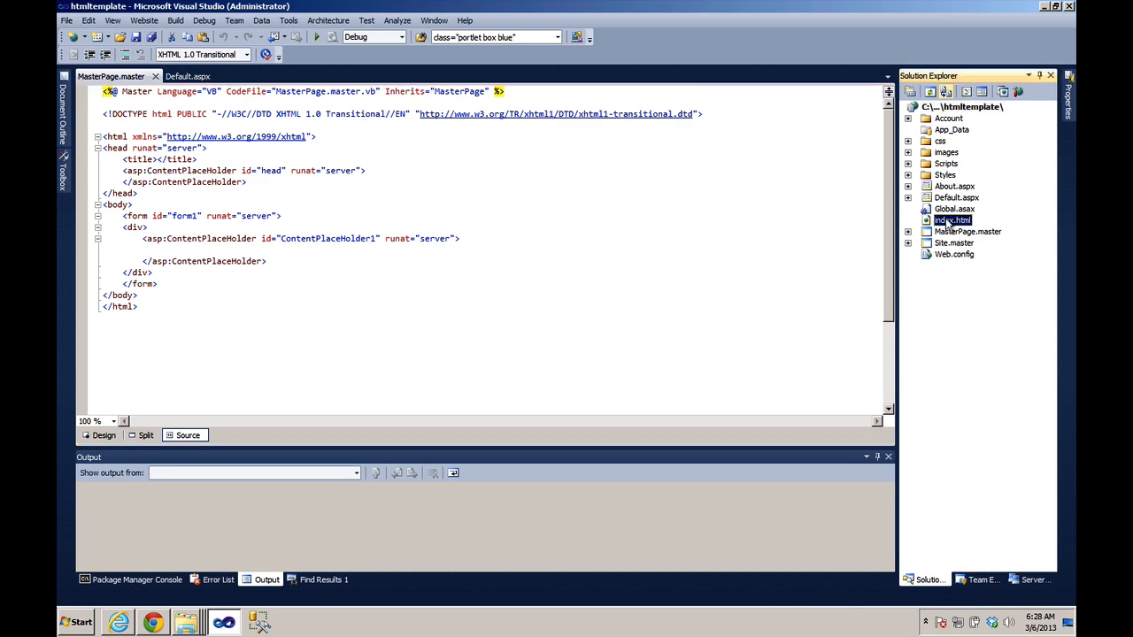
double_click(953, 220)
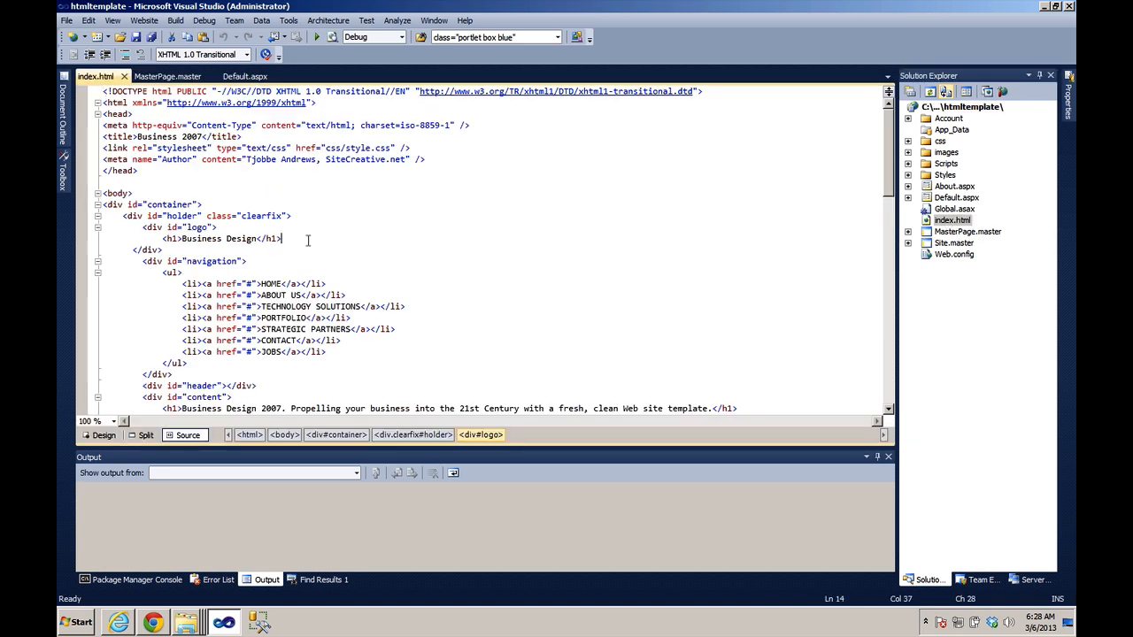
scroll(down, 3)
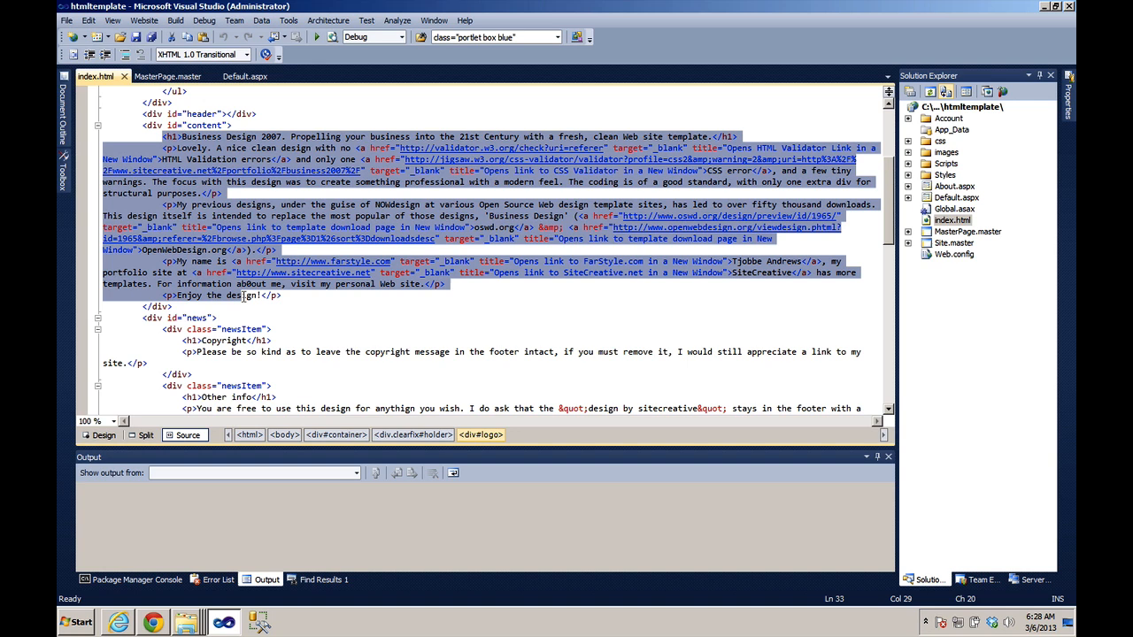
click(281, 296)
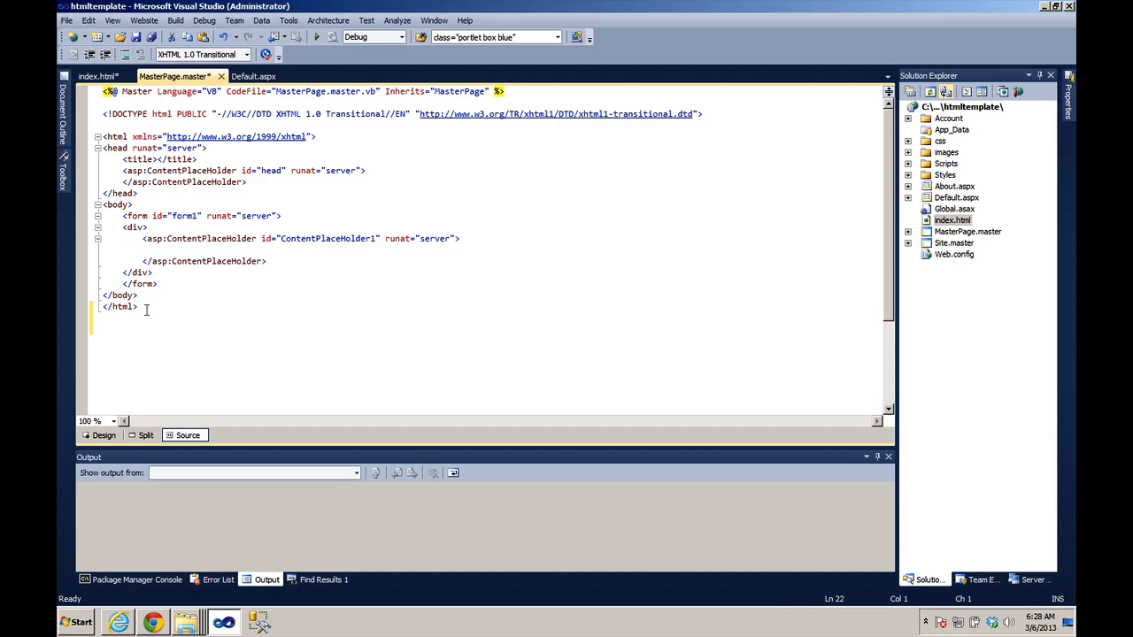
Paste the template markup into MasterPage.master and place runat='server' and the head placeholder in its head
key(ctrl+v)
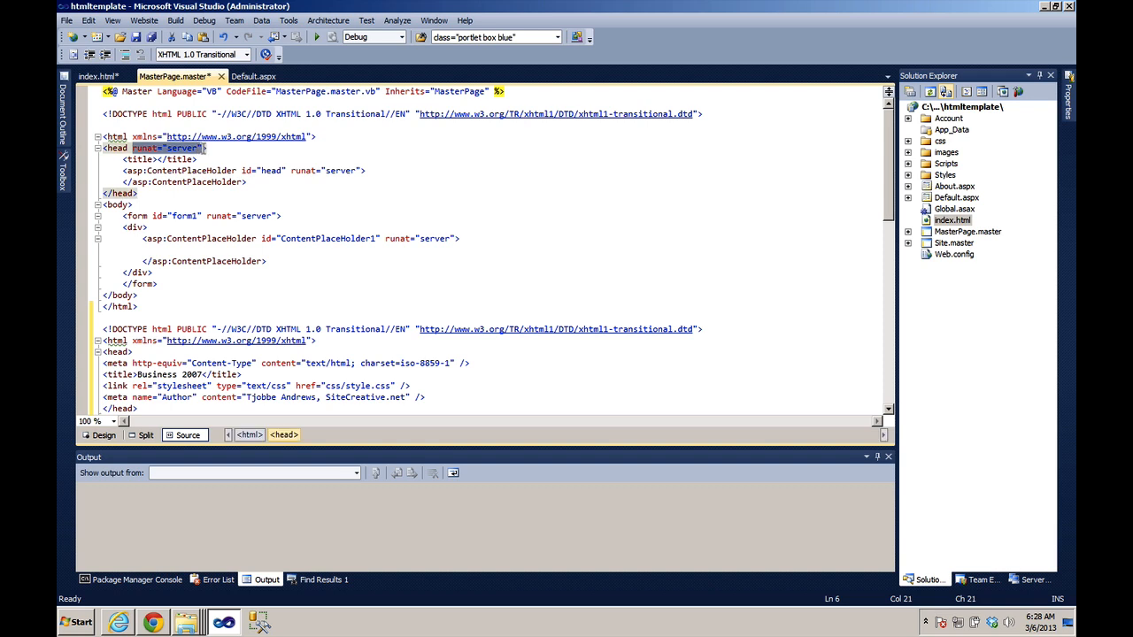
key(Delete)
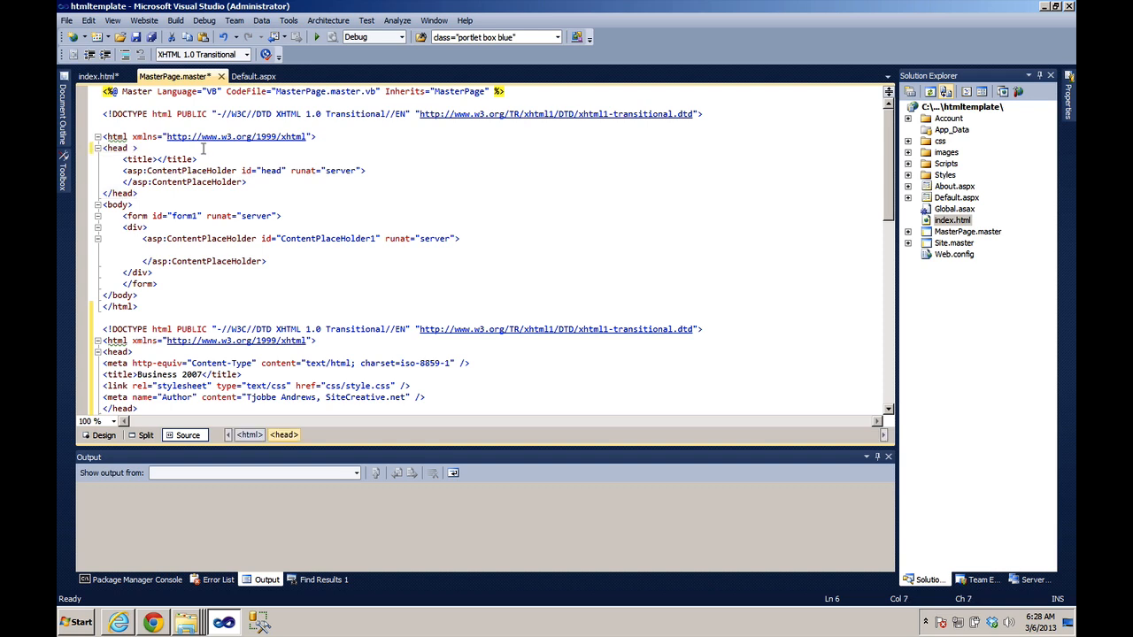
scroll(down, 3)
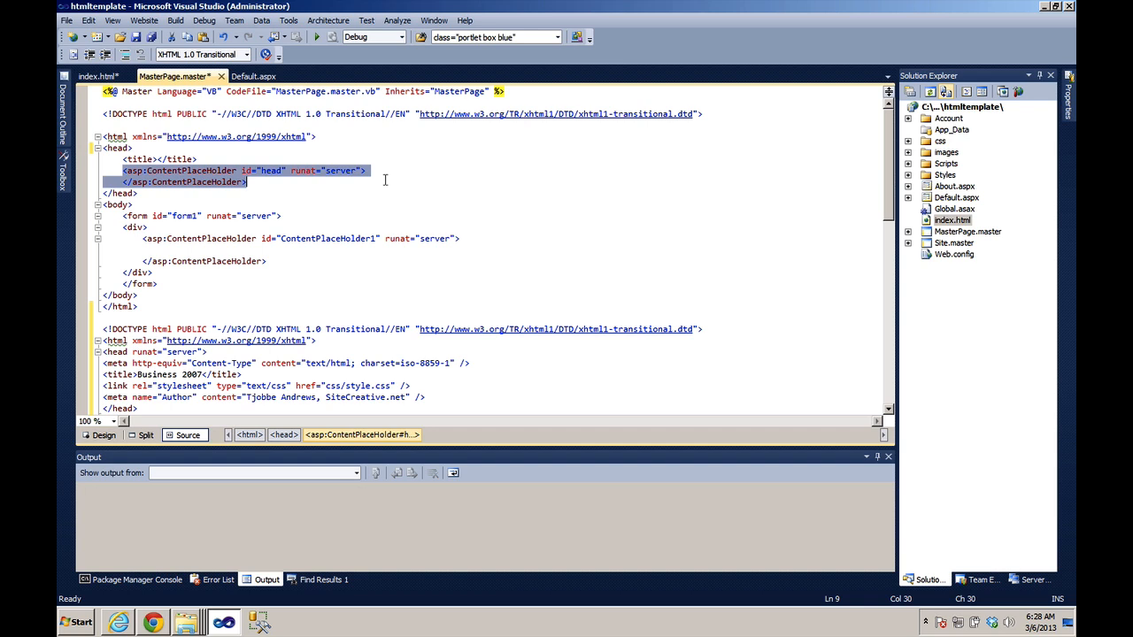
scroll(down, 3)
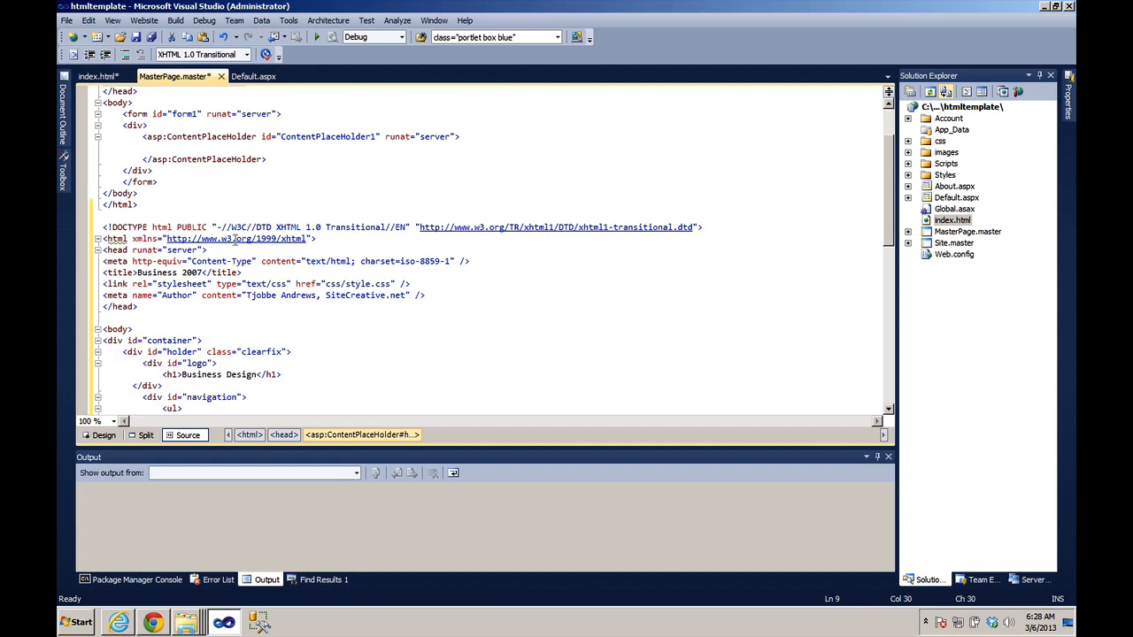
click(207, 250)
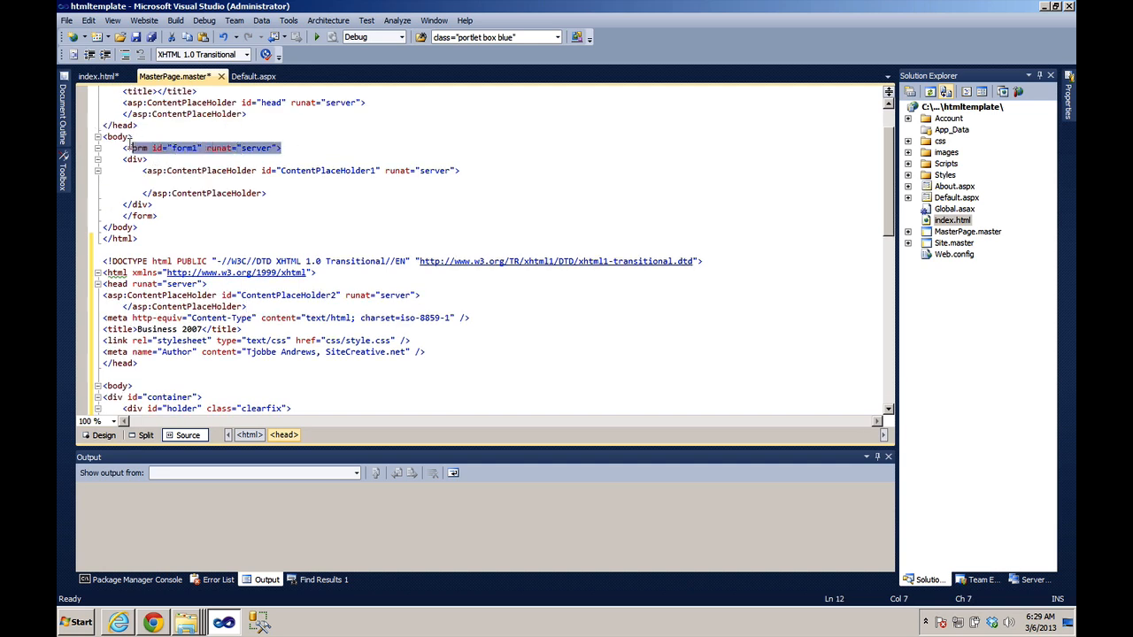
Move the form tags into the body and ContentPlaceHolder1 into the content div
click(129, 148)
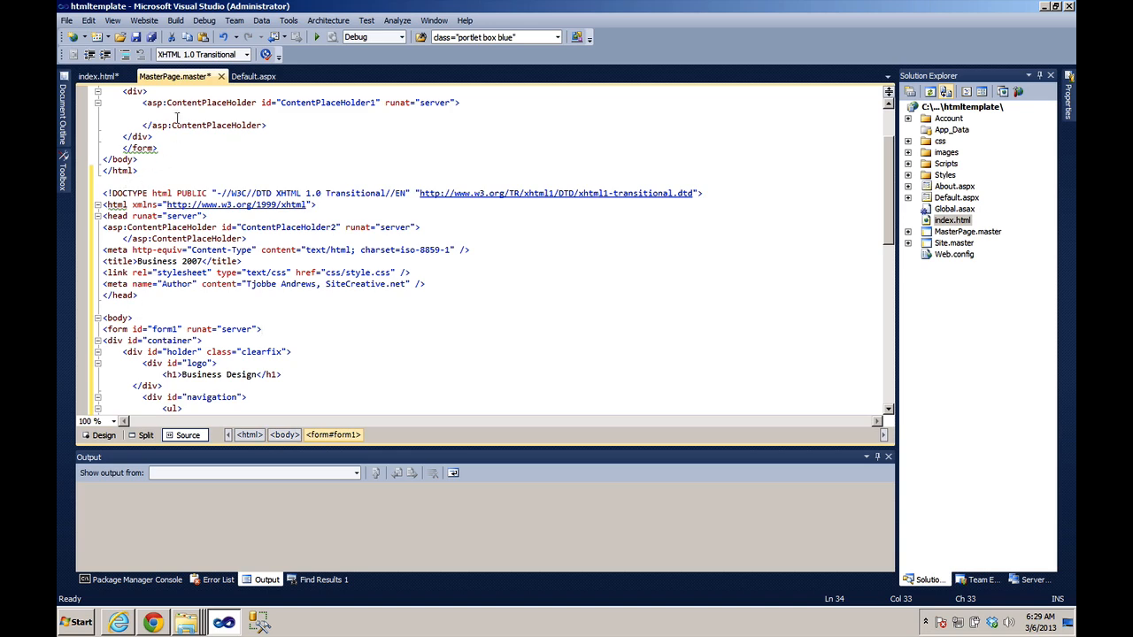
click(140, 148)
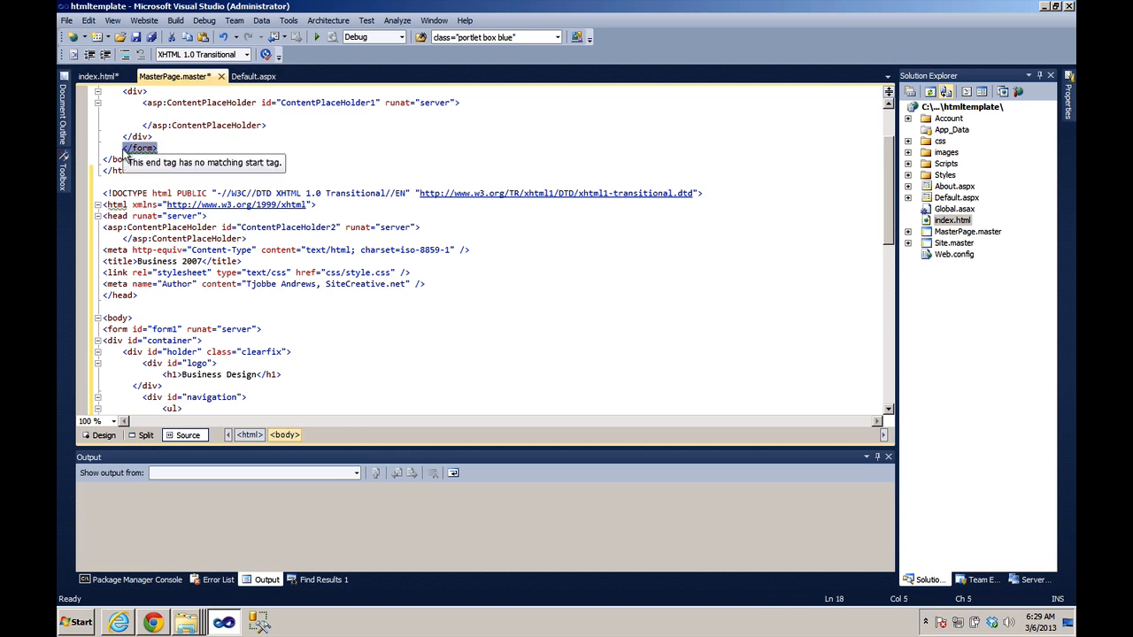
scroll(up, 3)
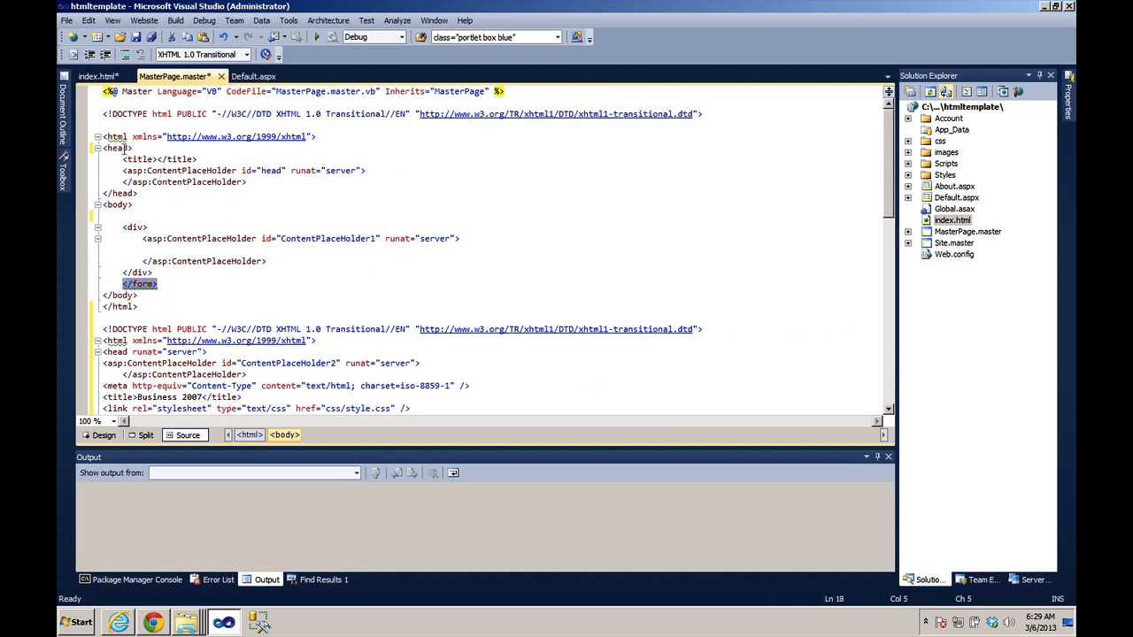
scroll(down, 3)
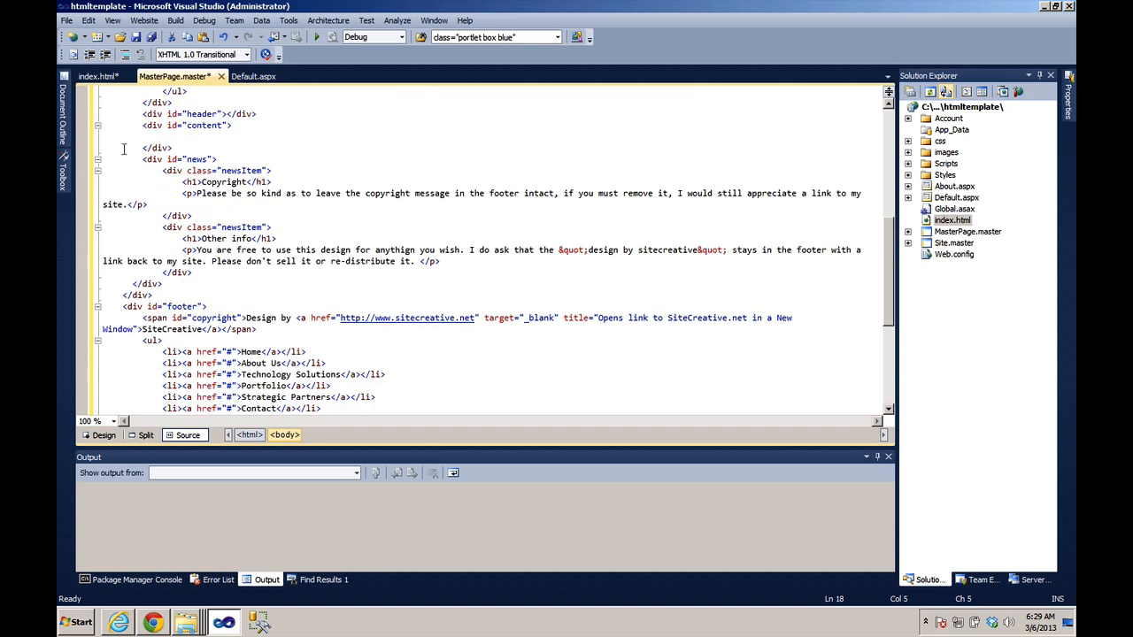
scroll(down, 3)
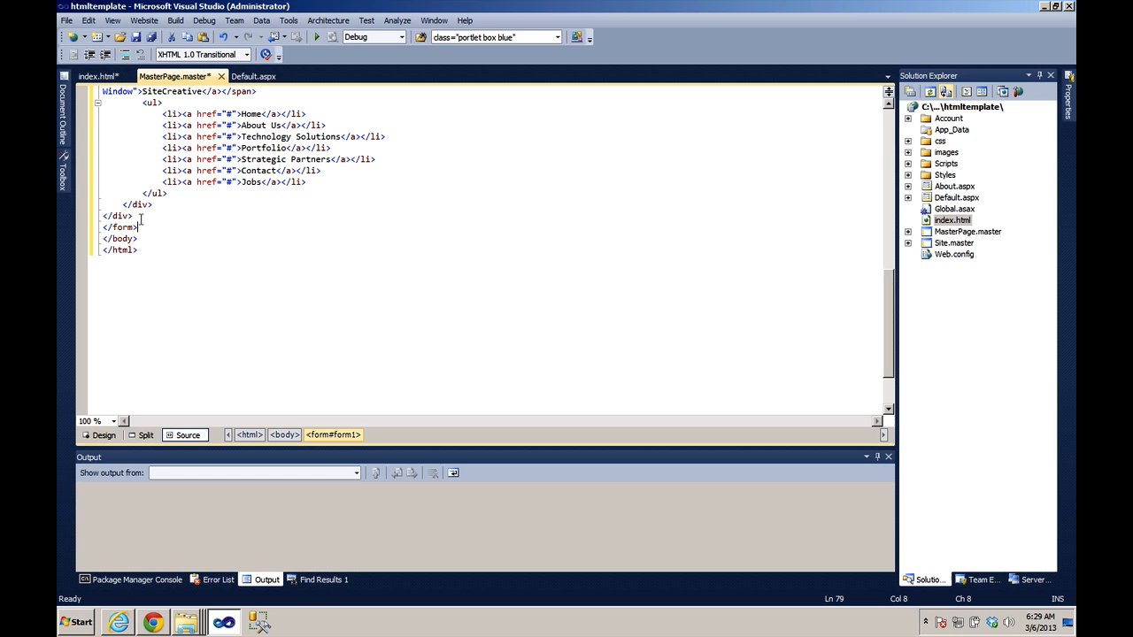
scroll(up, 3)
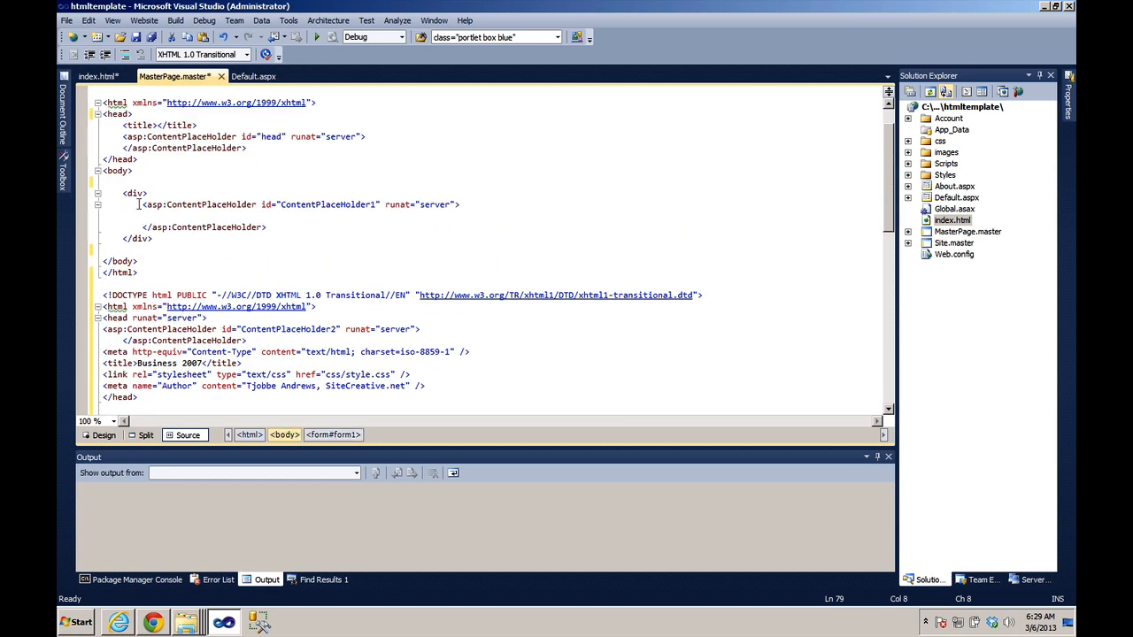
drag(142, 204, 266, 228)
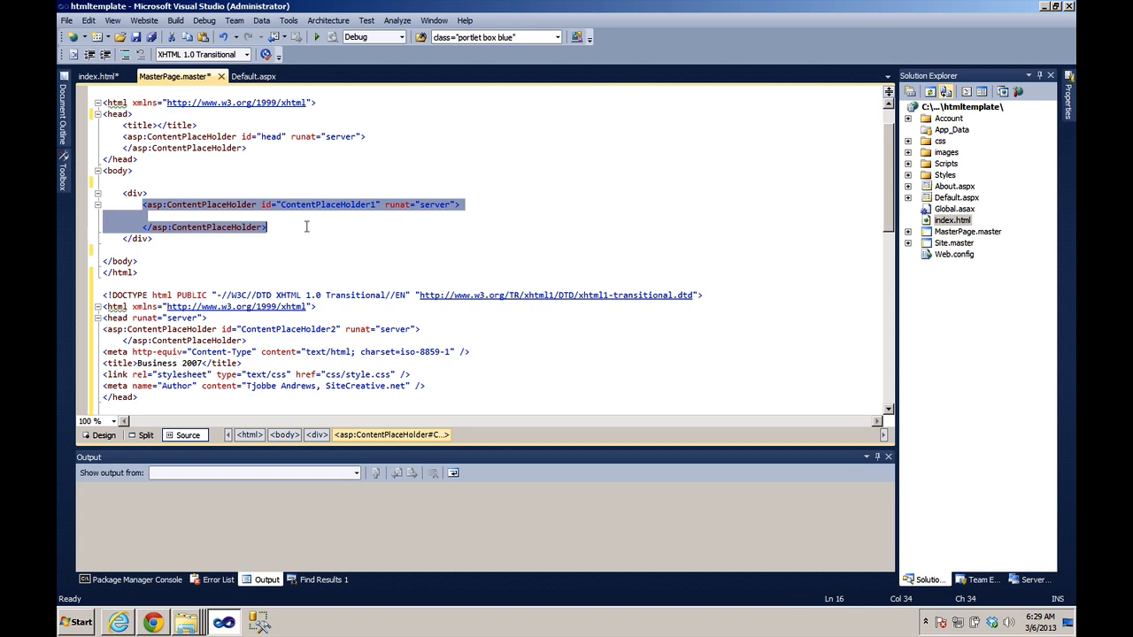
key(Delete)
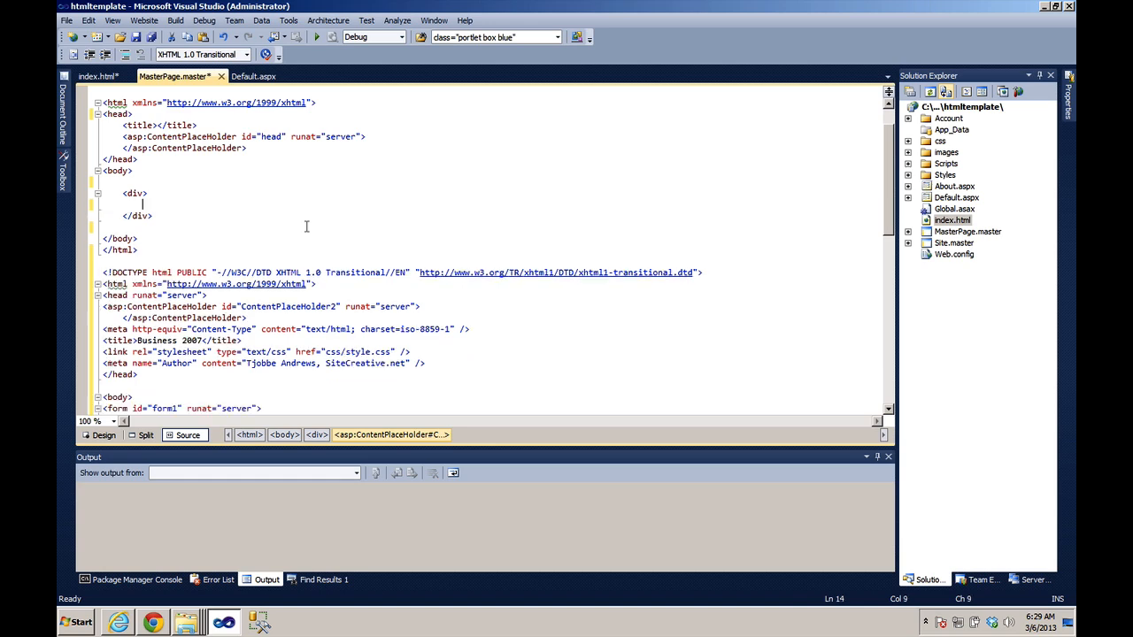
scroll(down, 3)
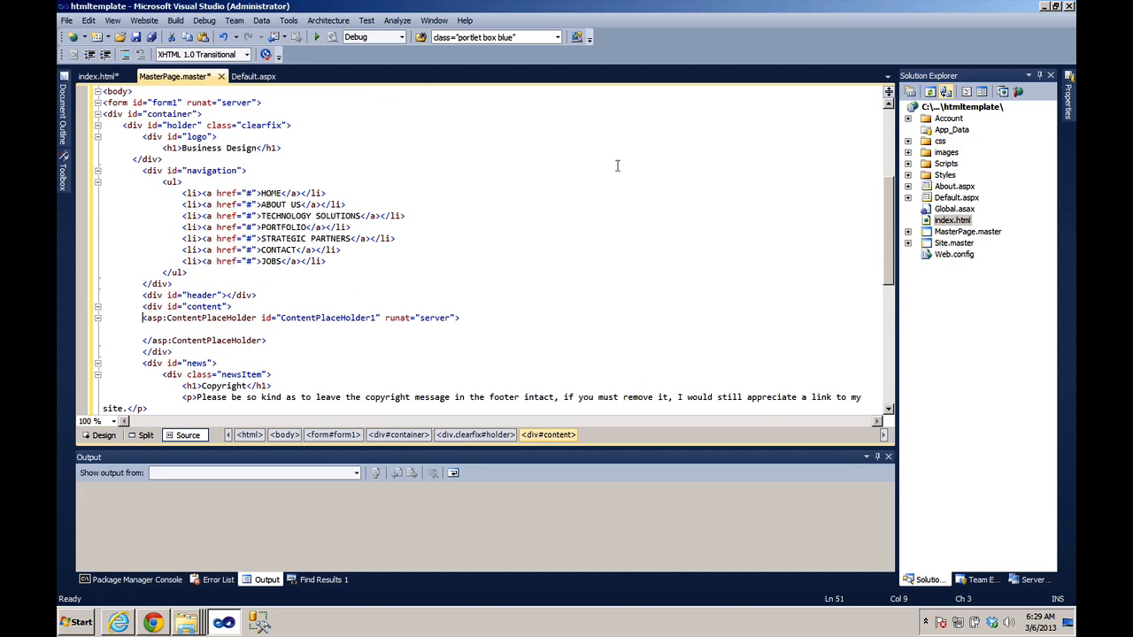
Swap the navigation link list for an asp:Menu 'NavigationMenu' with duplicated Home and About items
double_click(954, 242)
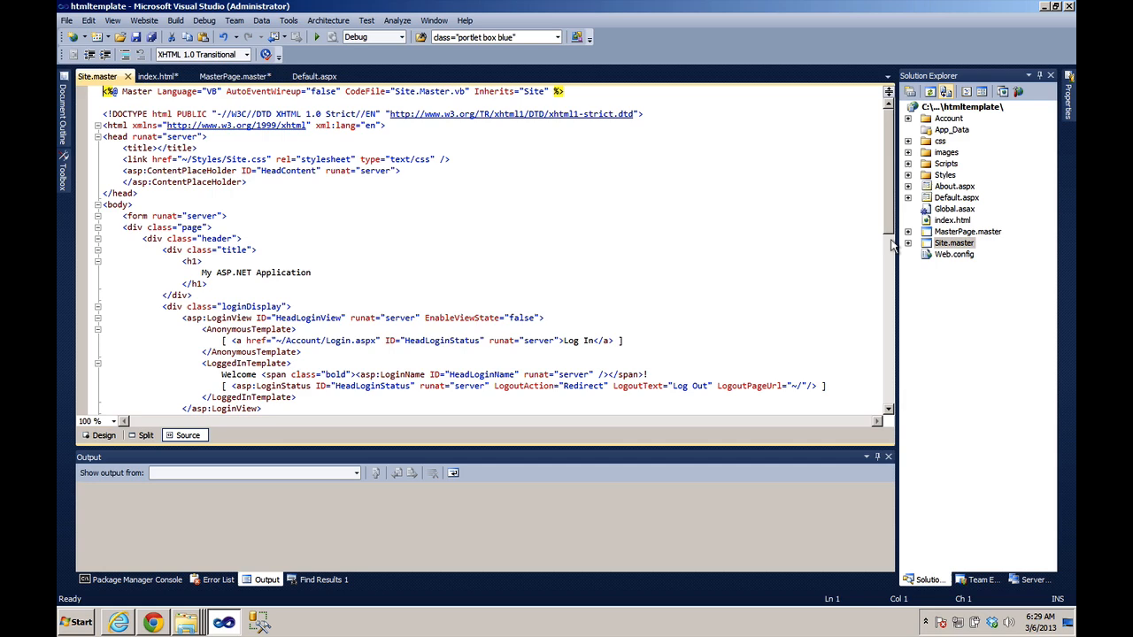
scroll(down, 3)
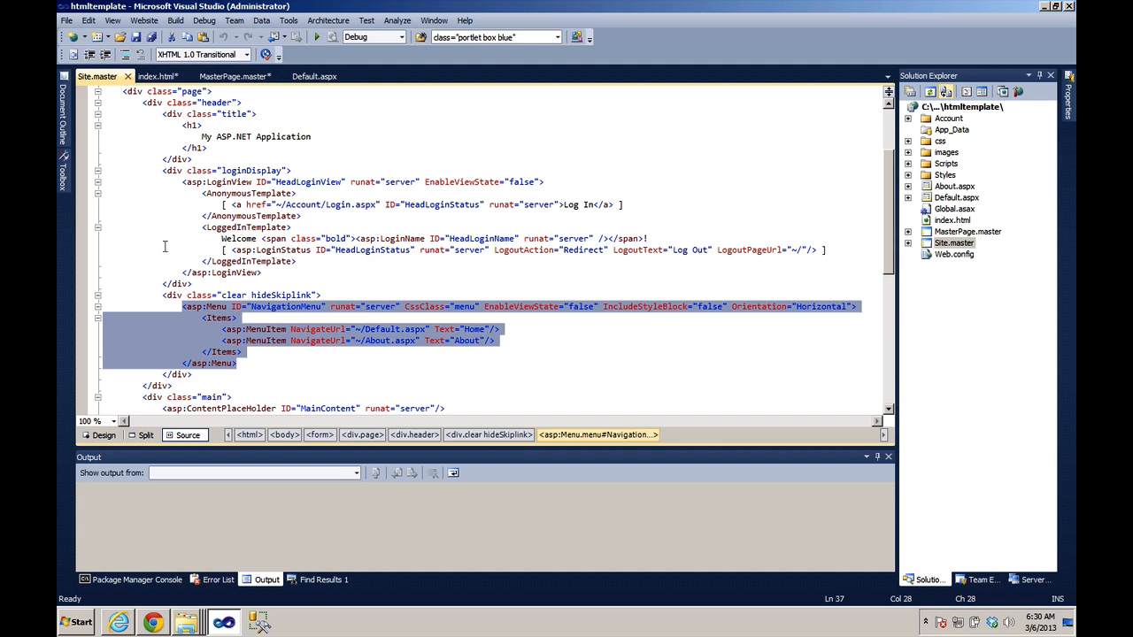
click(233, 76)
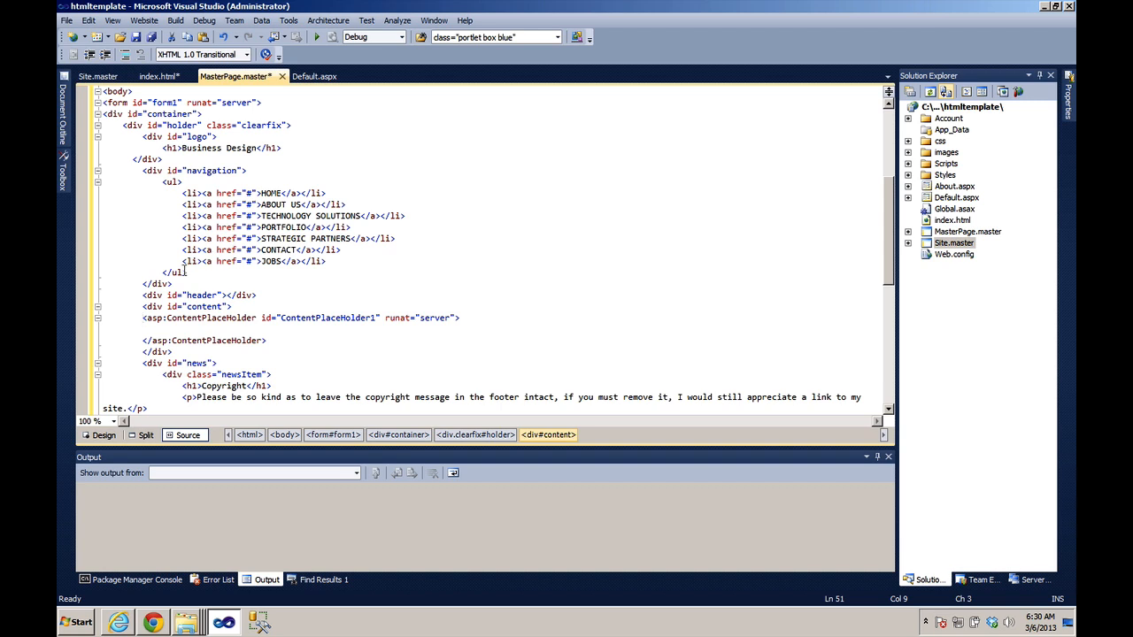
click(188, 272)
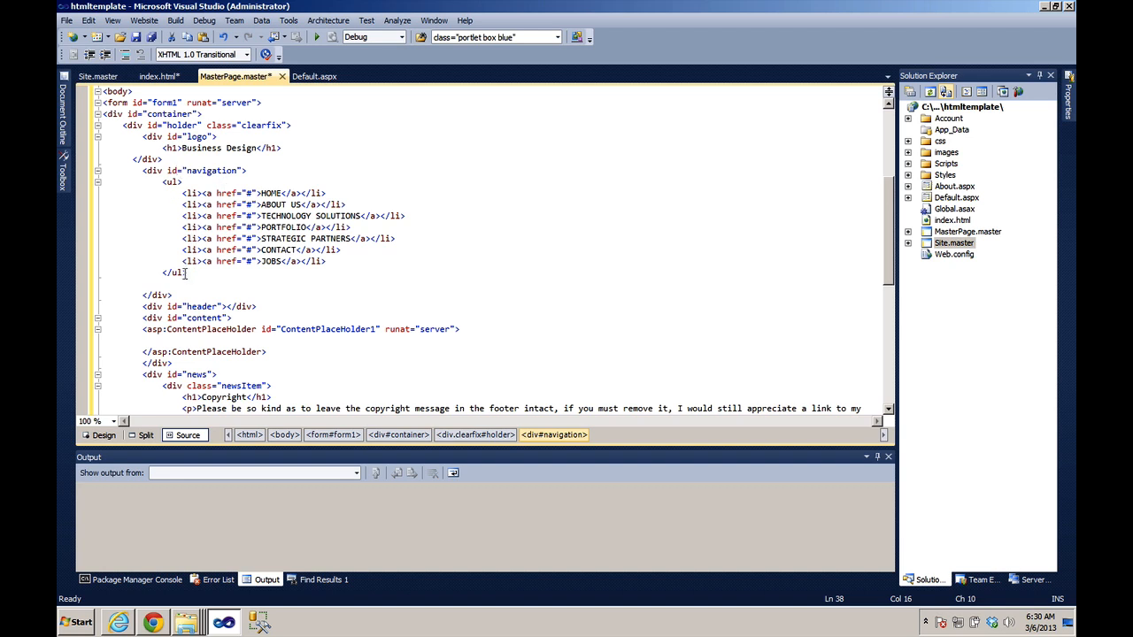
text(<asp:Menu ID="NavigationMenu" runat="server" CssClass="menu" EnableViewState="false" IncludeStyleBlock="false" Orientation="Horizontal">)
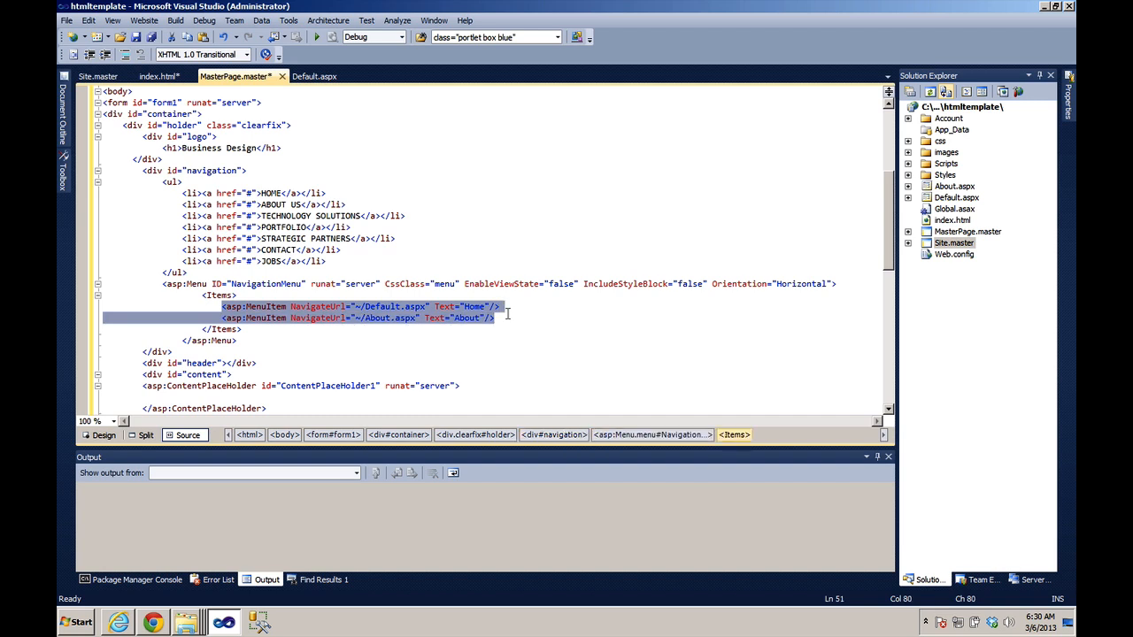
key(ctrl+v)
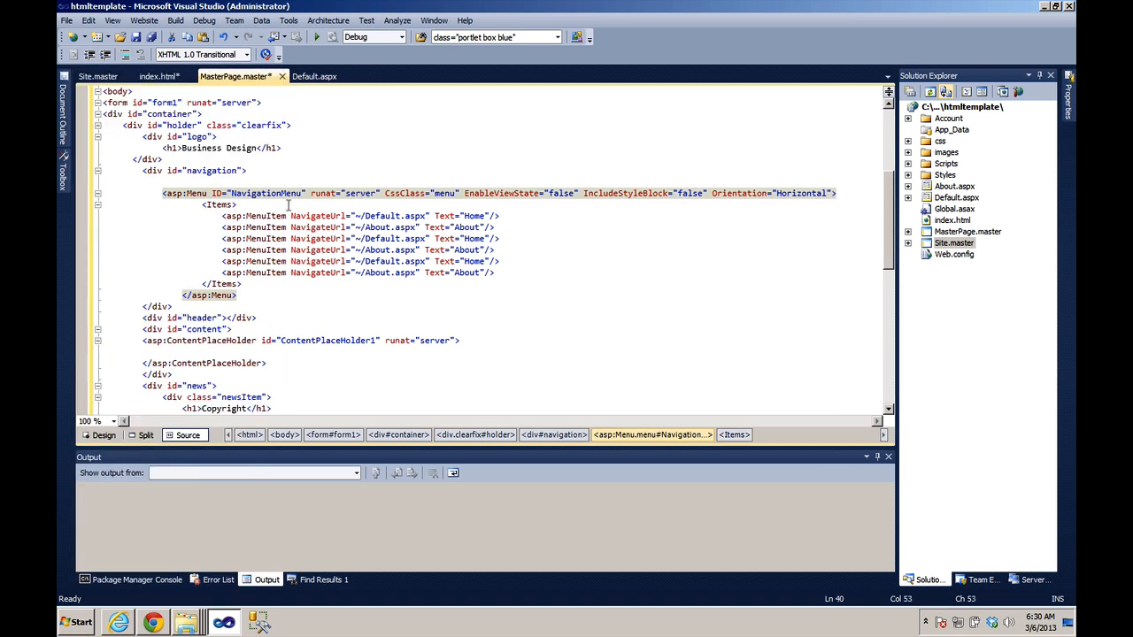
scroll(down, 3)
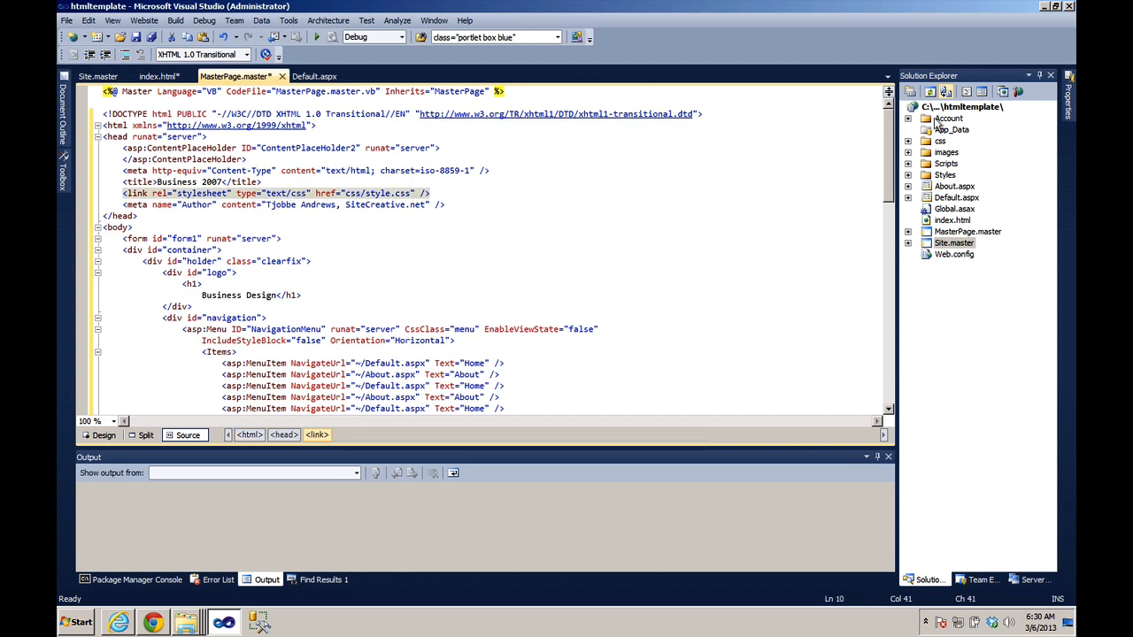
Add Web Form Default2.aspx using MasterPage.master as its master page
right_click(973, 107)
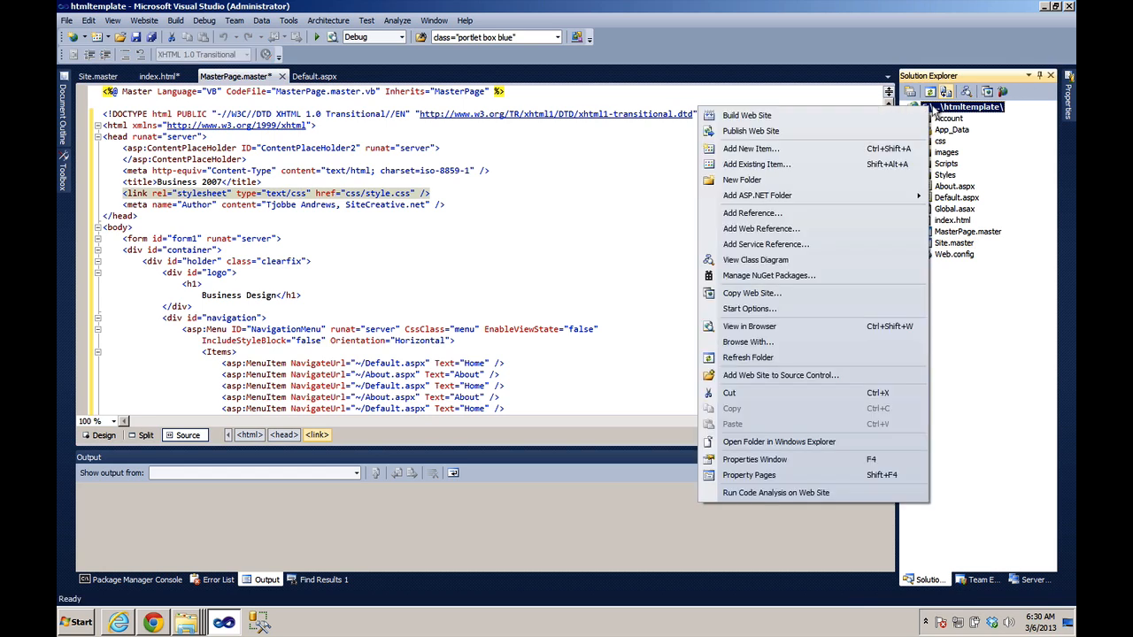
click(751, 148)
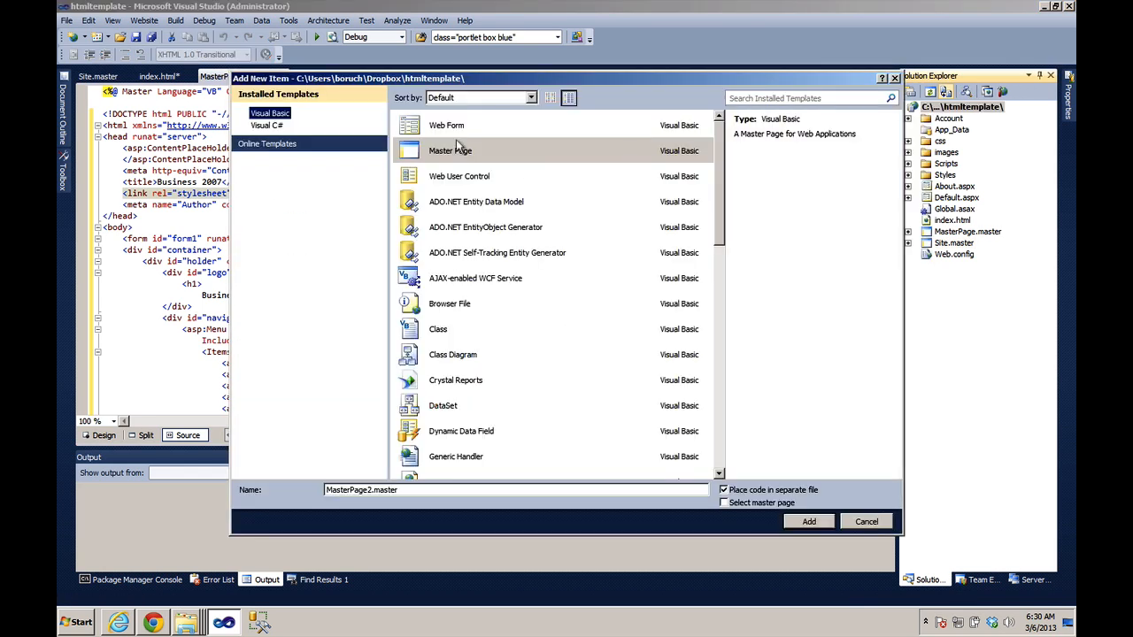
click(446, 125)
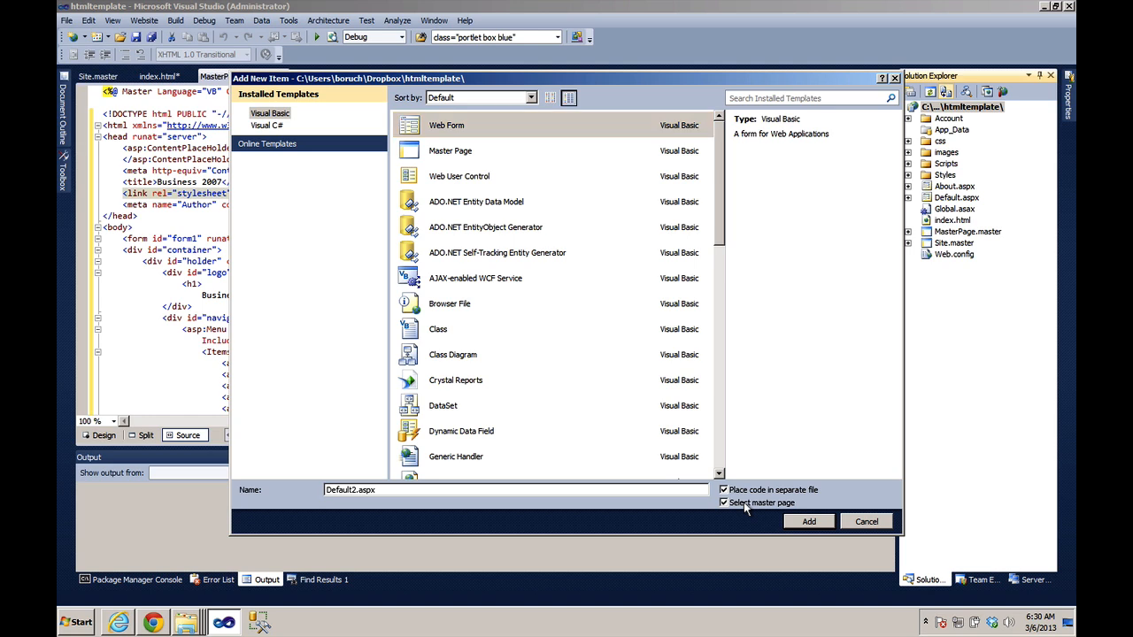
click(808, 520)
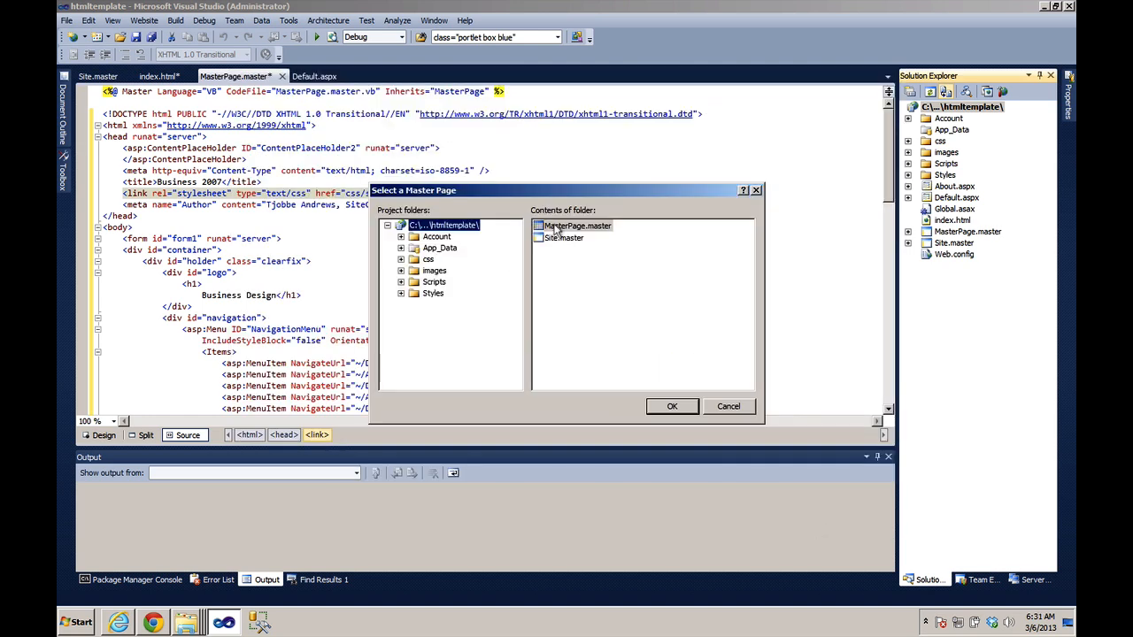
click(672, 407)
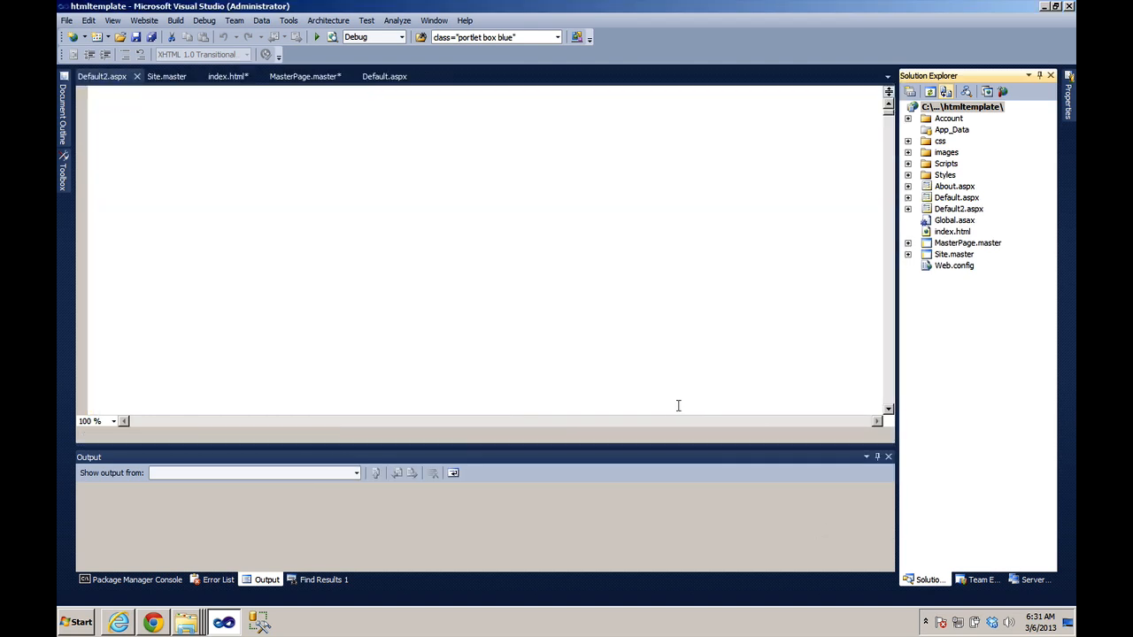
click(187, 435)
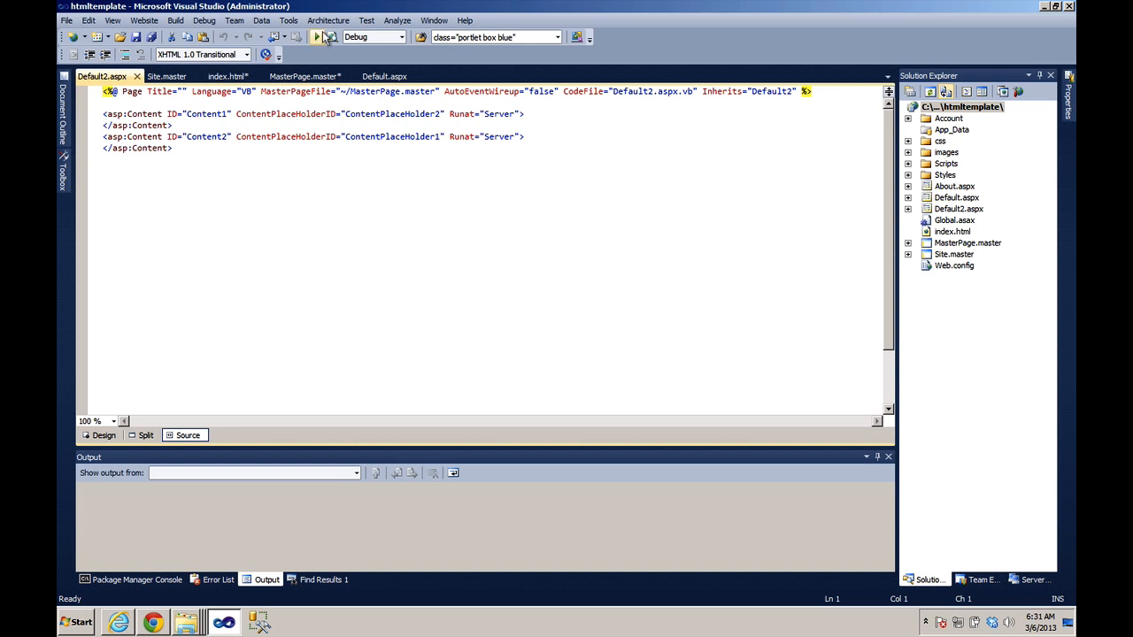
Run Default2.aspx in Internet Explorer to preview the Business Design layout, then close it
click(316, 36)
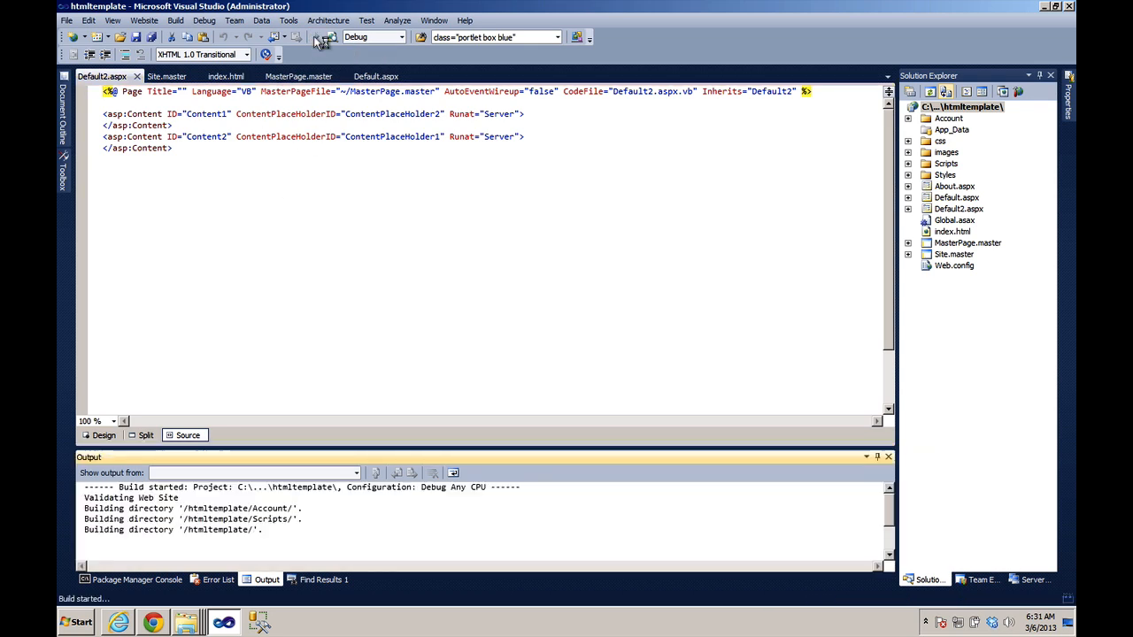
click(315, 37)
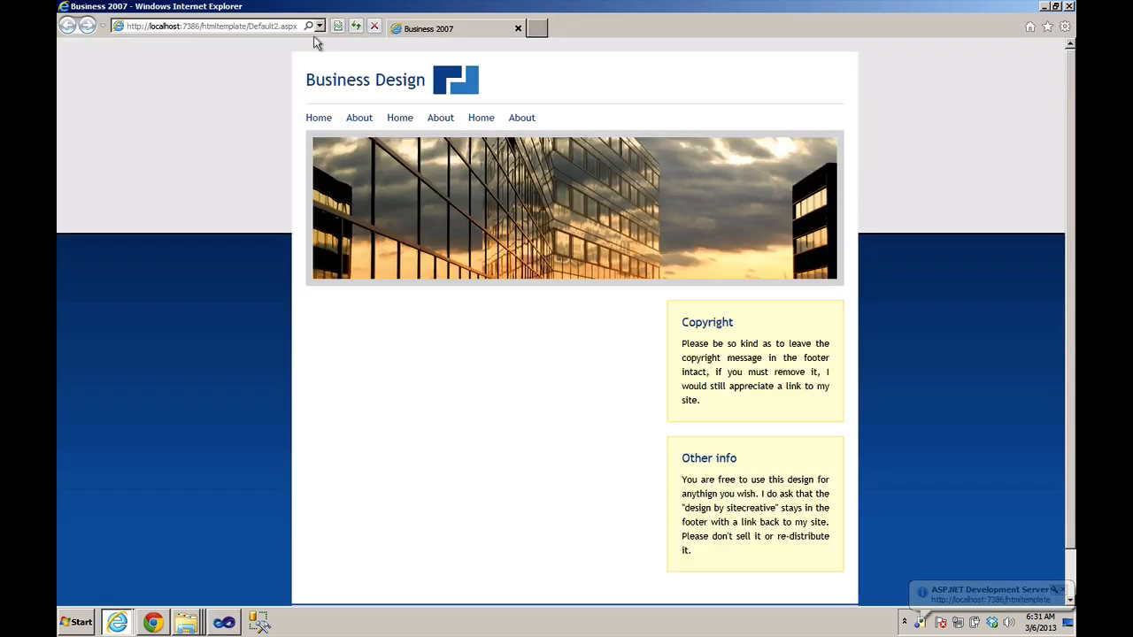
mouse_move(399, 118)
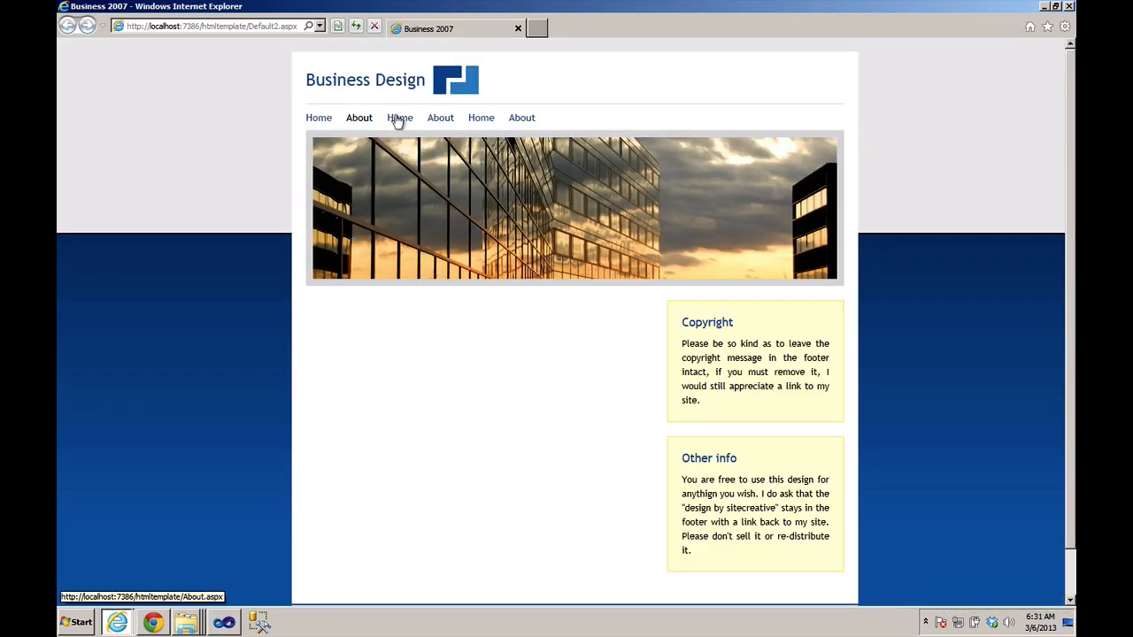
mouse_move(1048, 65)
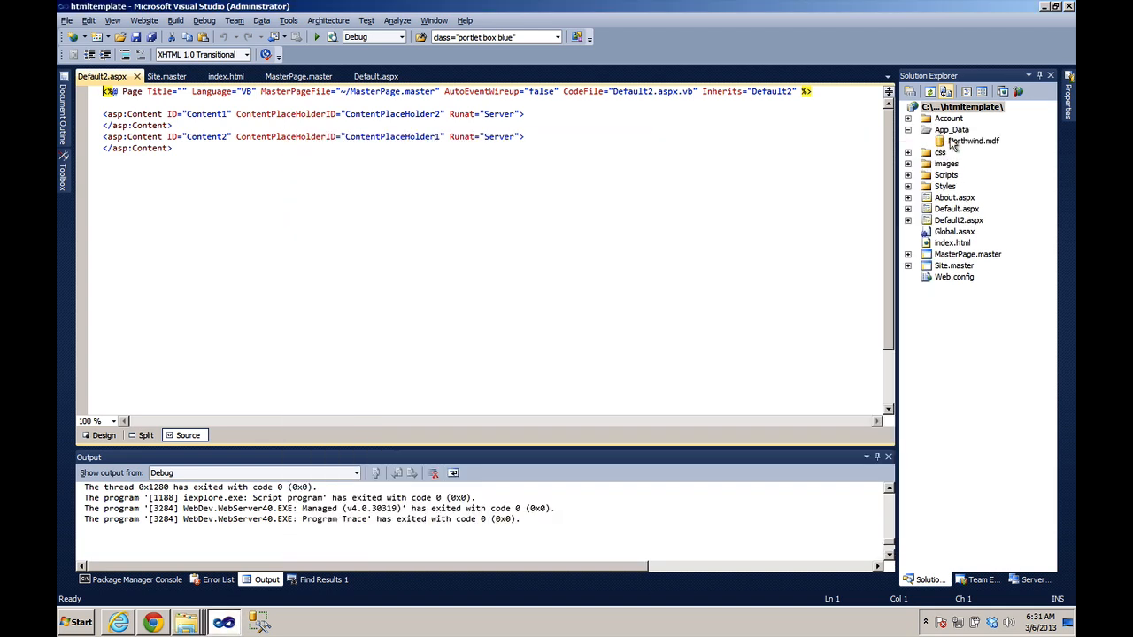
Drag Northwind's Categories table onto Default2.aspx as a GridView with width 100%
click(972, 141)
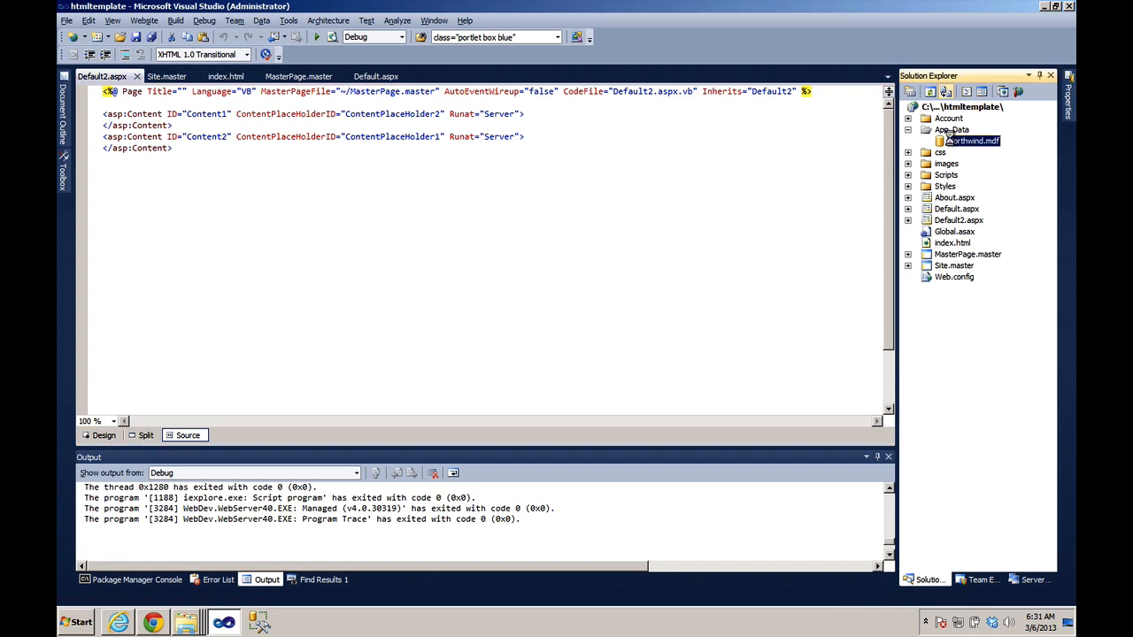
click(1034, 580)
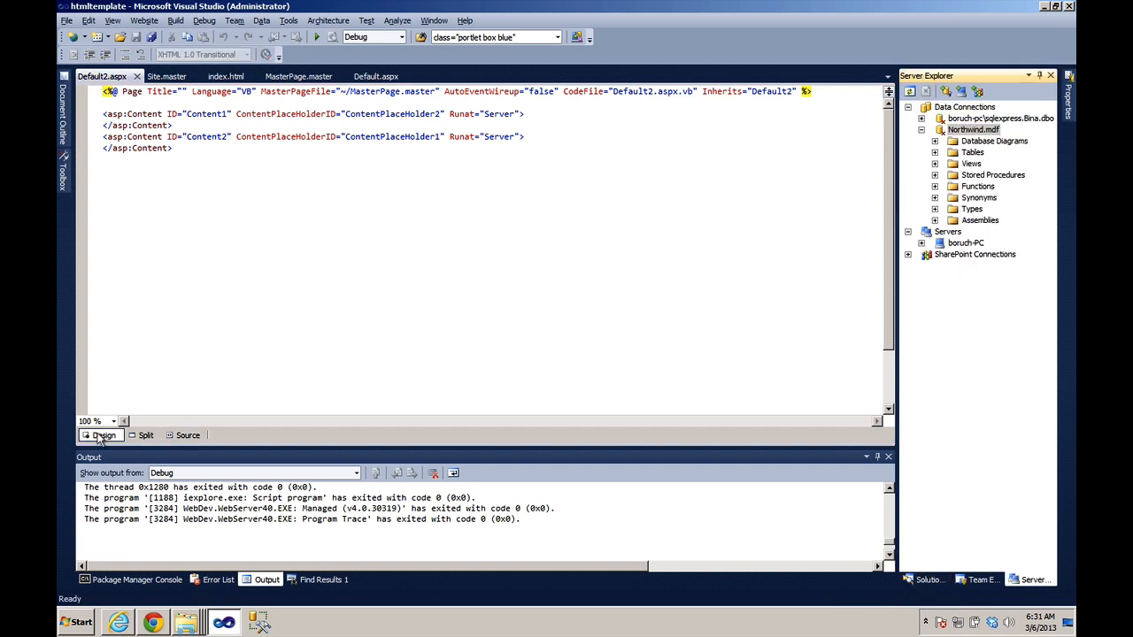
click(104, 435)
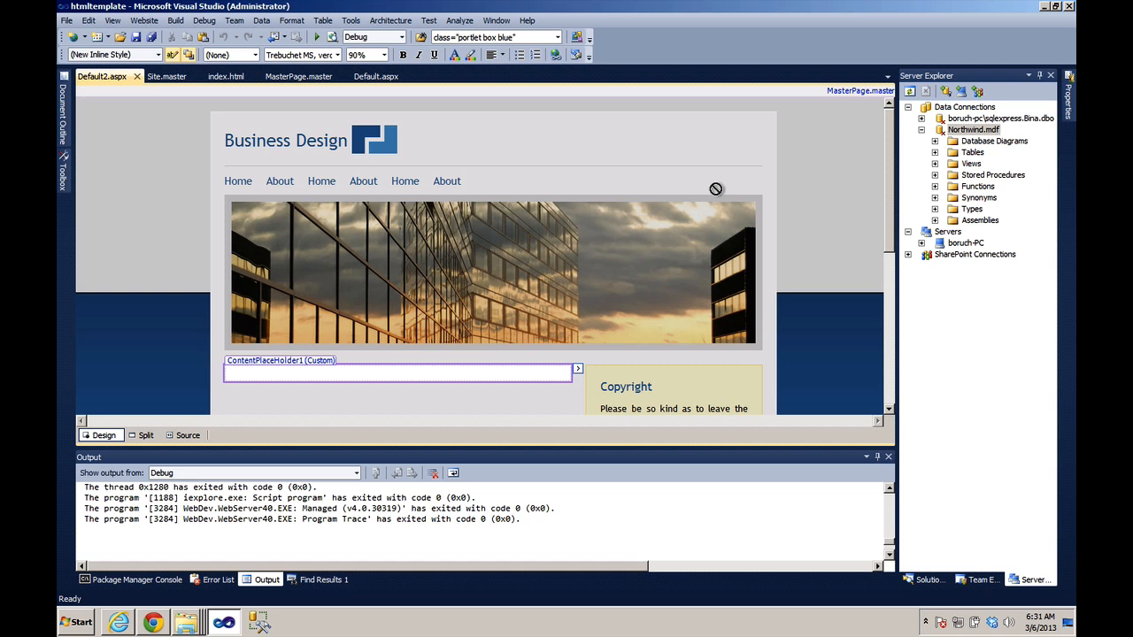
click(936, 153)
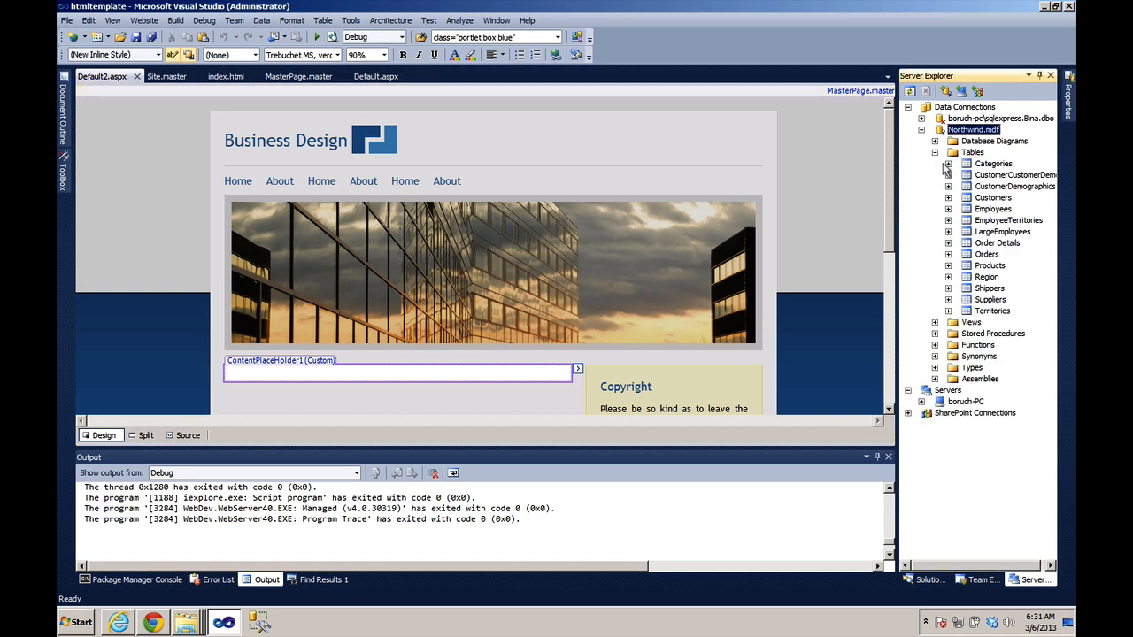
click(993, 163)
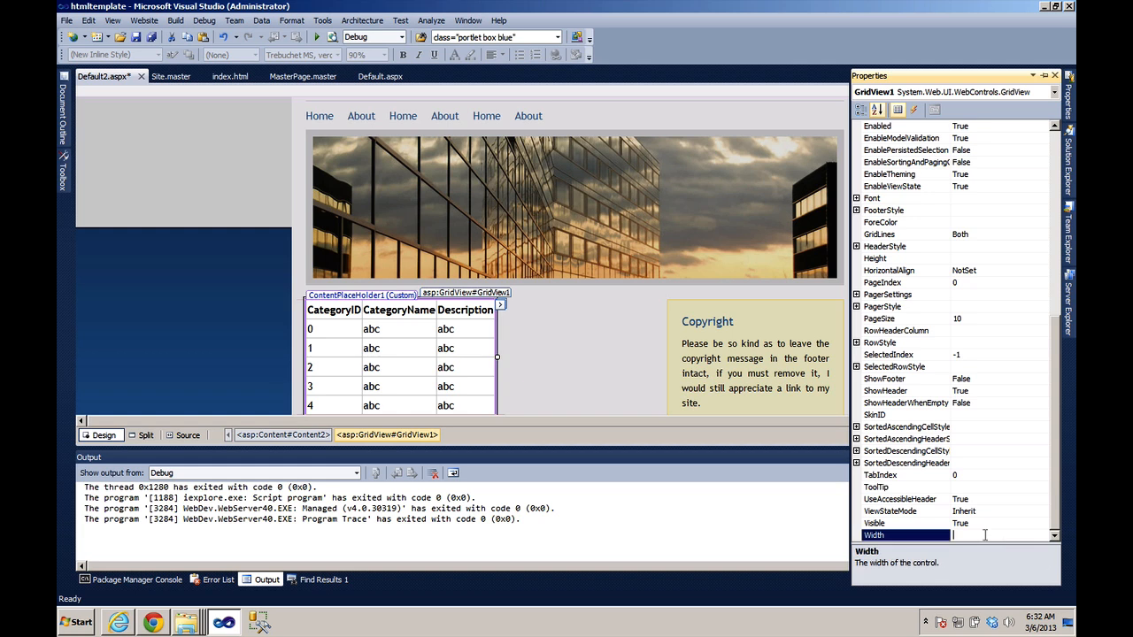
text(100)
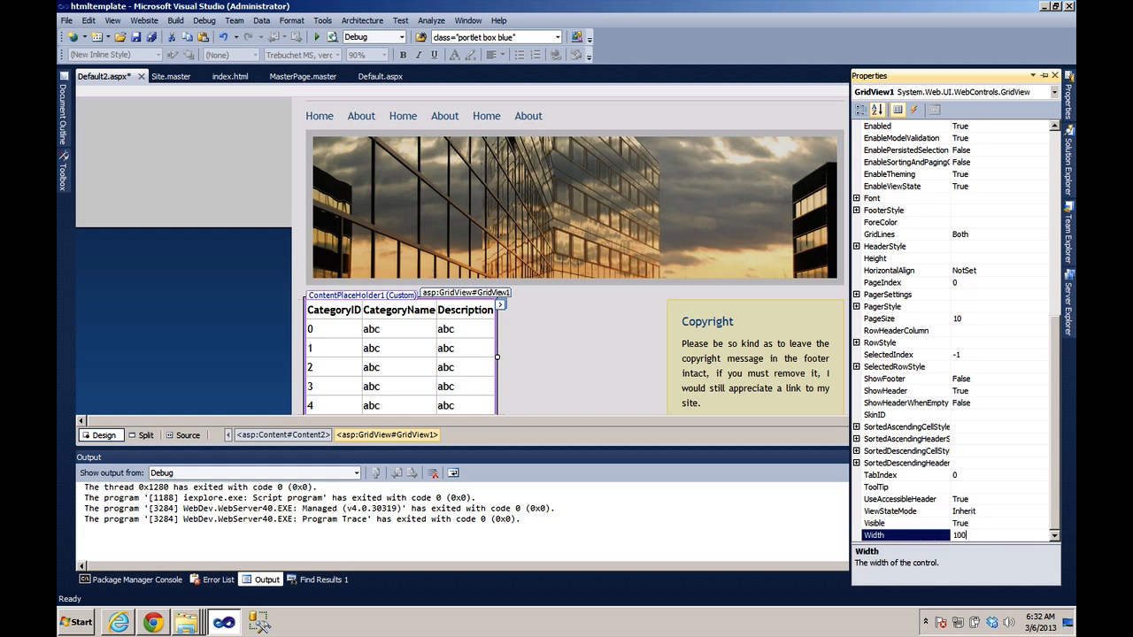
text(100%)
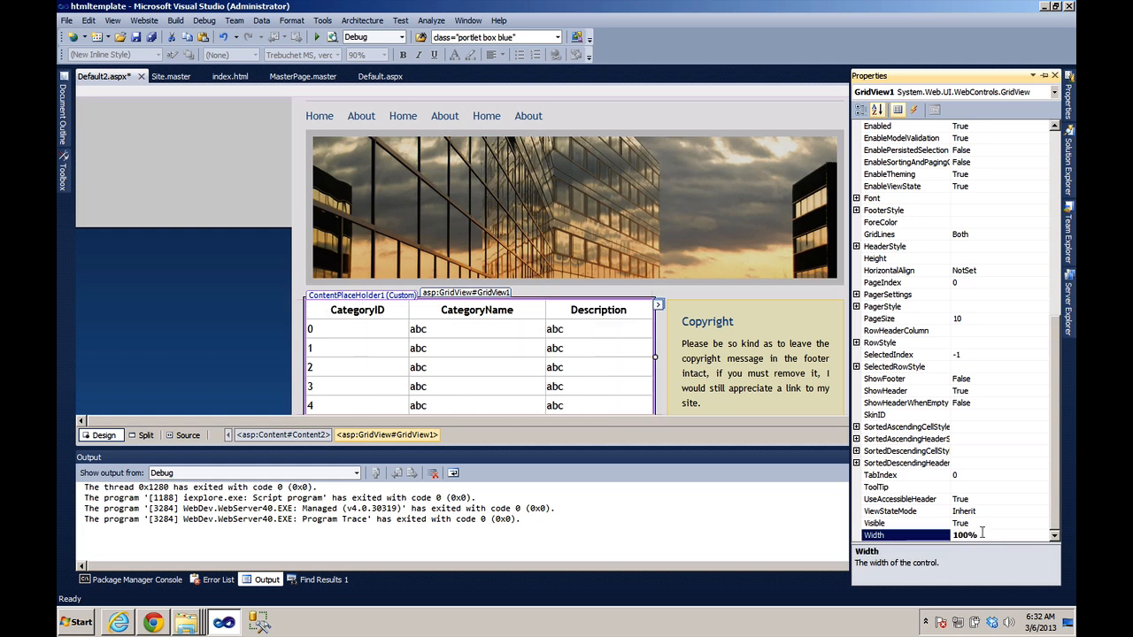